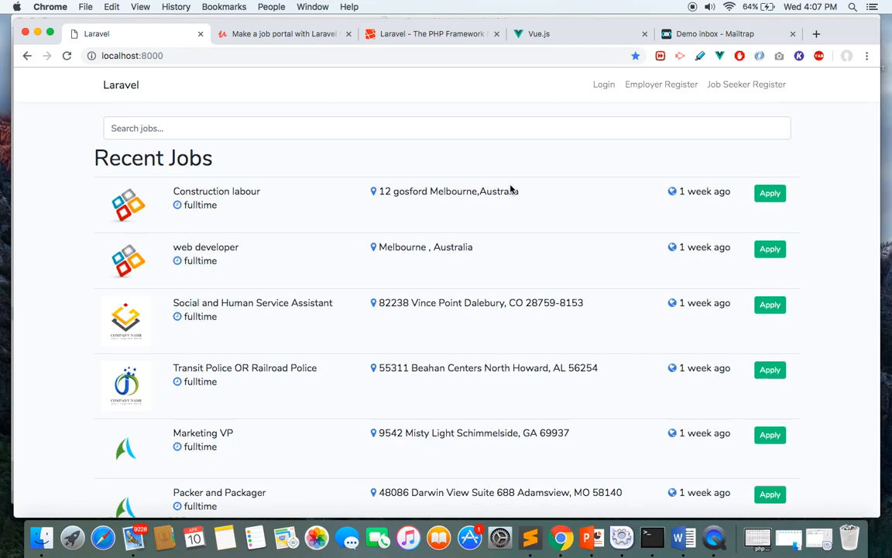
pyautogui.moveTo(313, 61)
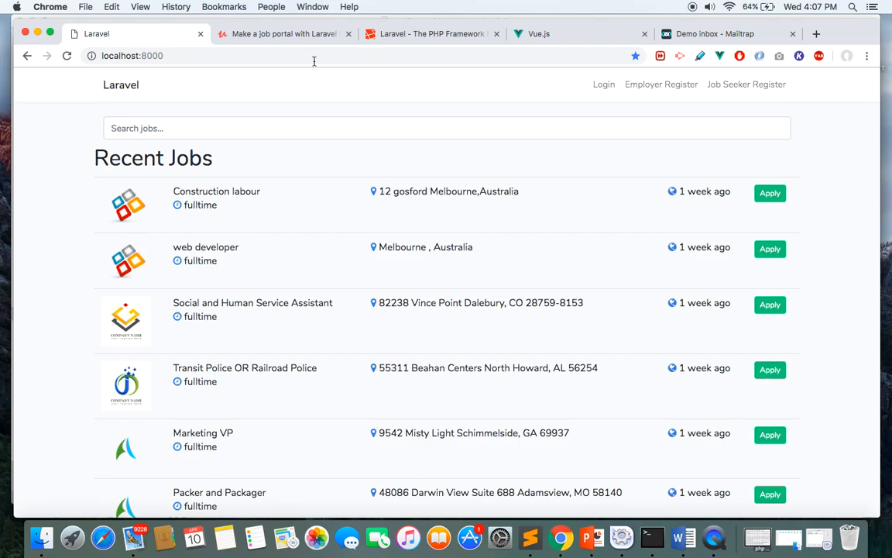
# Step: Glance at the Laravel and Vue.js homepages, then return to the job portal
pyautogui.click(431, 33)
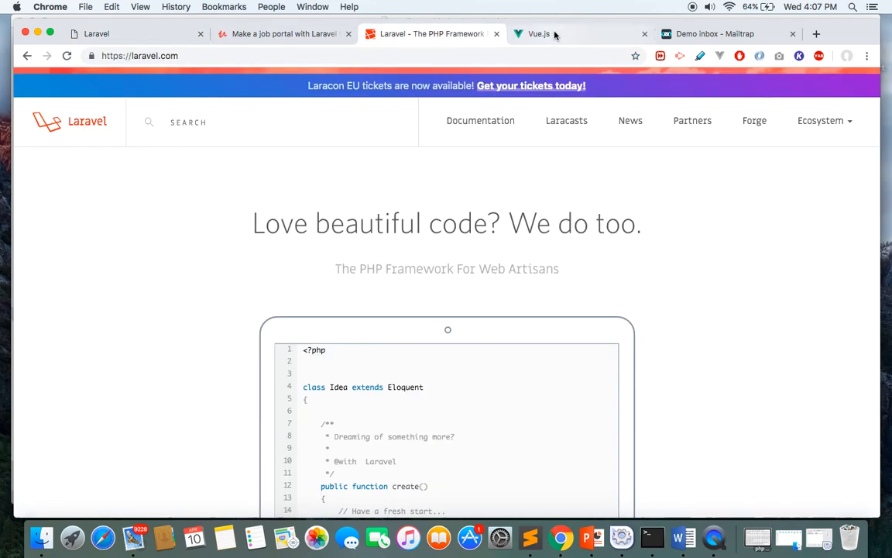
pyautogui.click(538, 33)
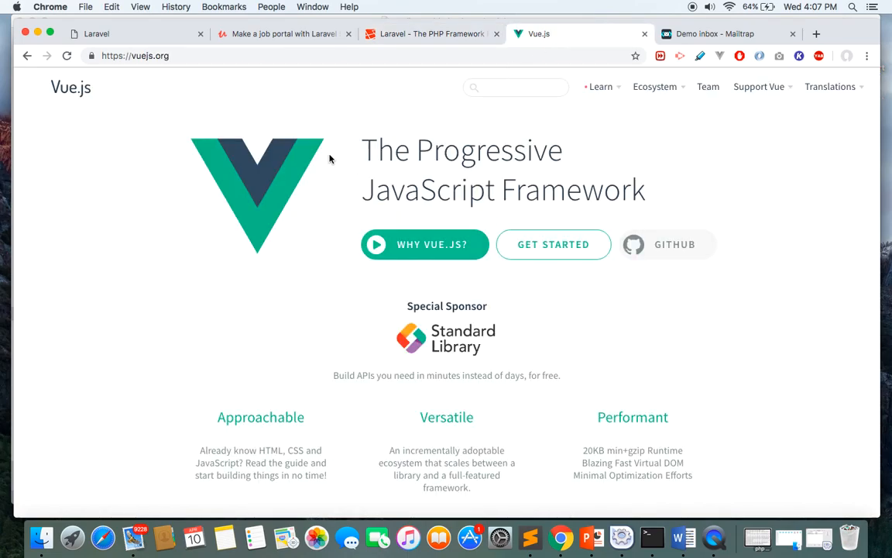
pyautogui.click(132, 33)
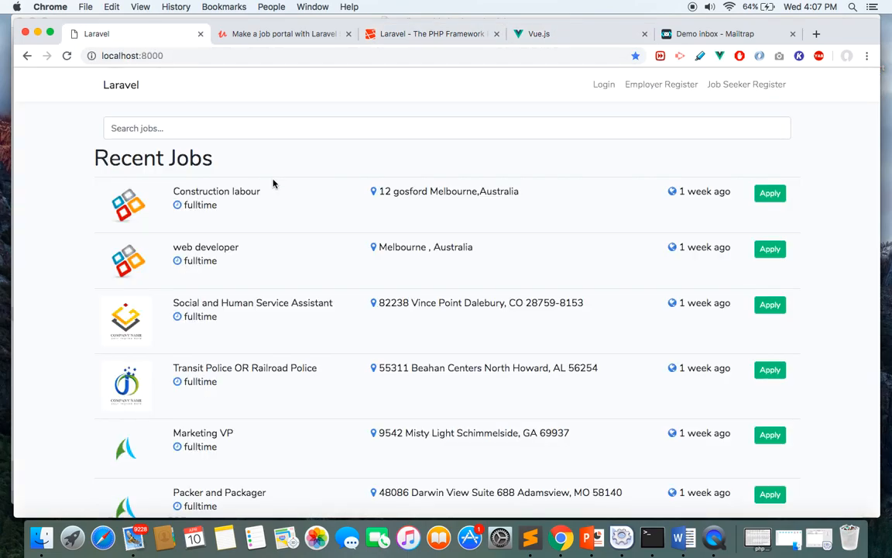
# Step: Scroll the recent jobs list and open the Construction labour job's detail page
pyautogui.scroll(-3)
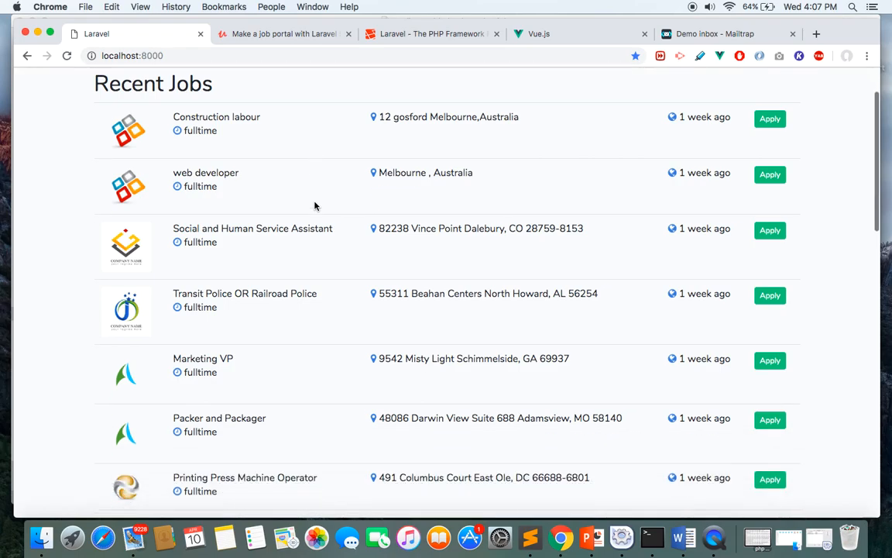
pyautogui.scroll(-3)
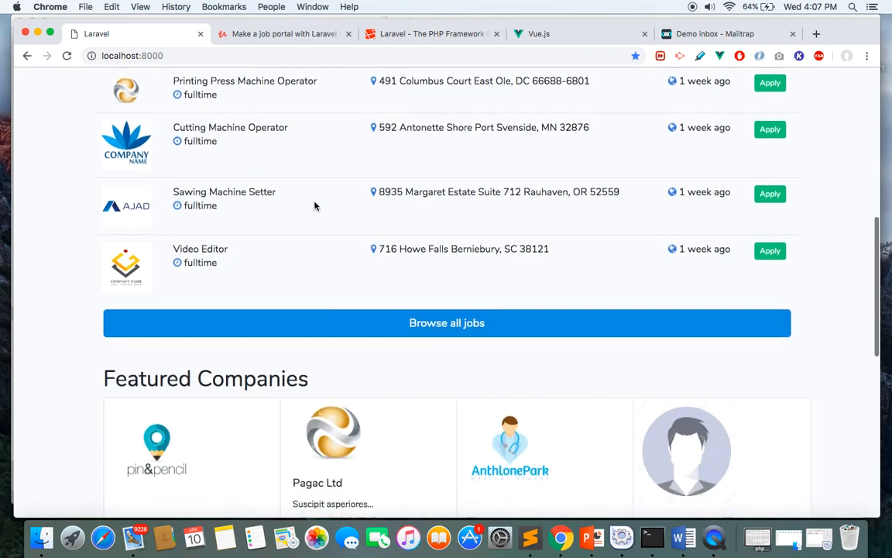
pyautogui.scroll(-3)
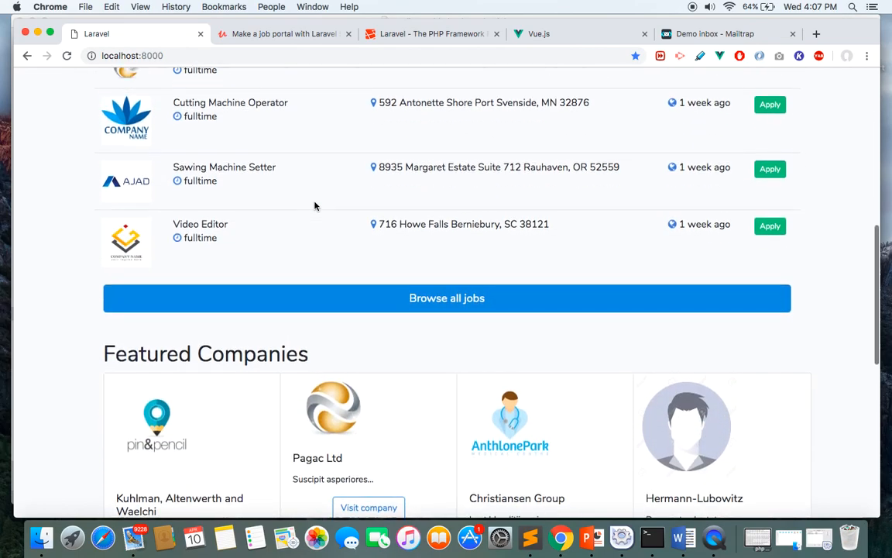
pyautogui.scroll(3)
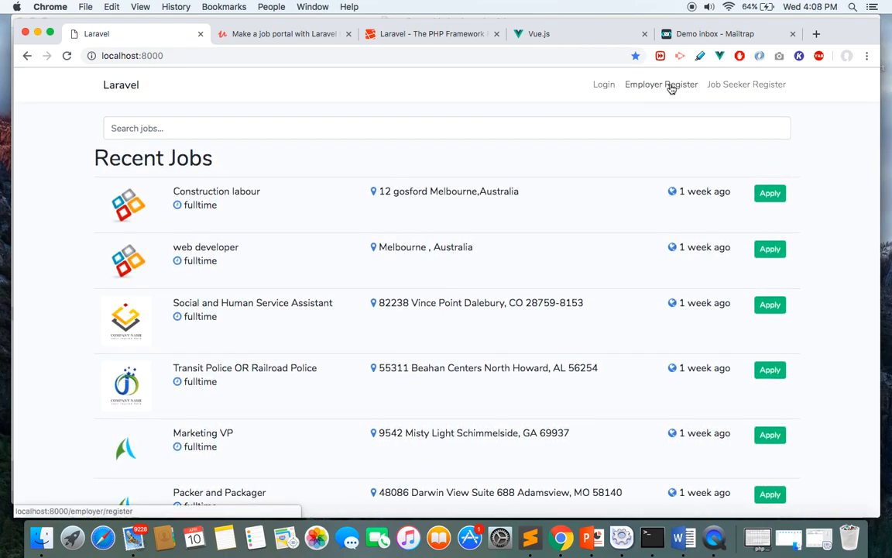
pyautogui.scroll(-3)
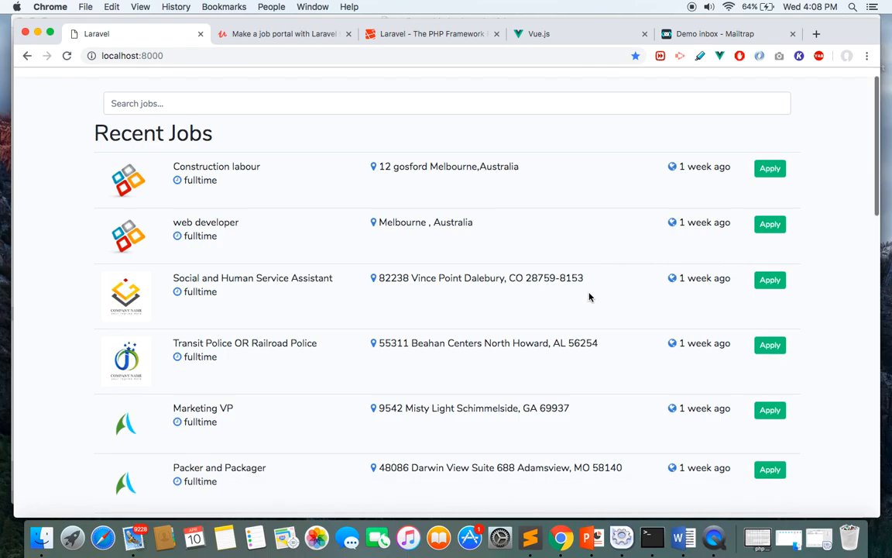
pyautogui.scroll(-3)
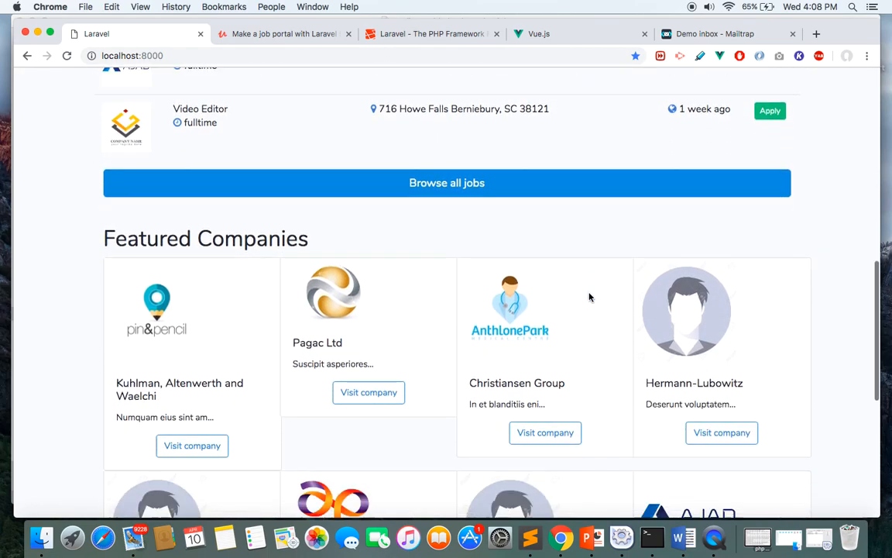
pyautogui.scroll(-3)
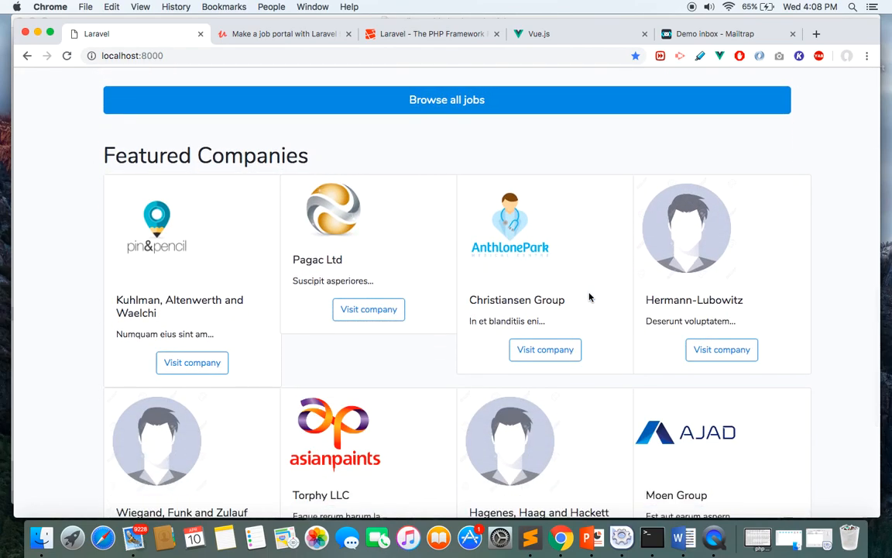
pyautogui.scroll(-3)
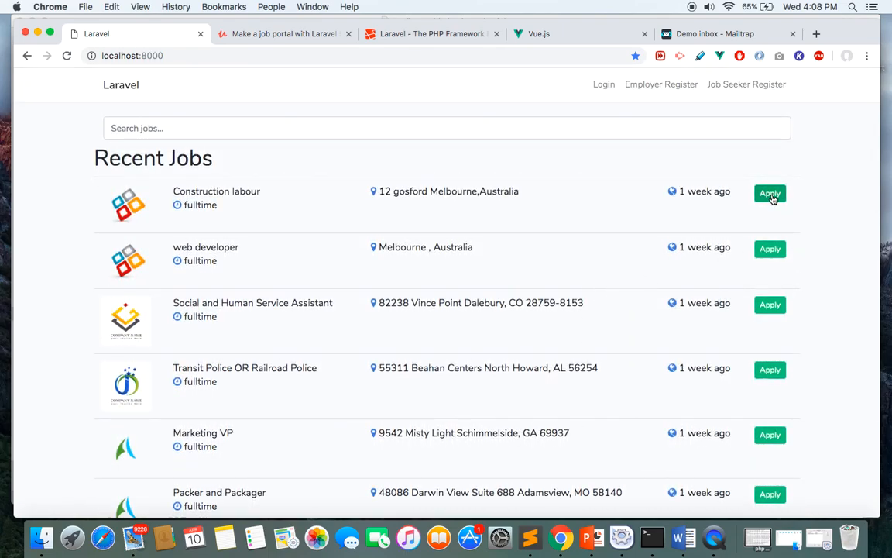
pyautogui.click(769, 193)
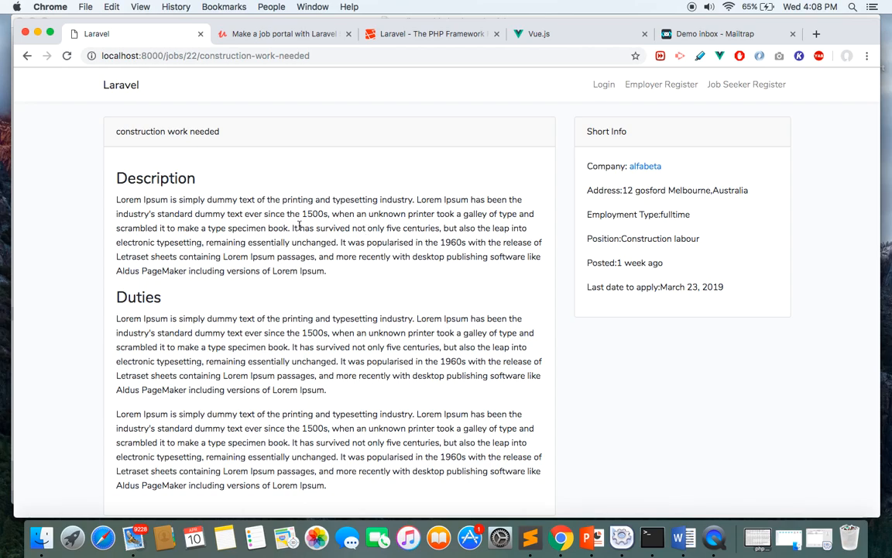
pyautogui.scroll(-3)
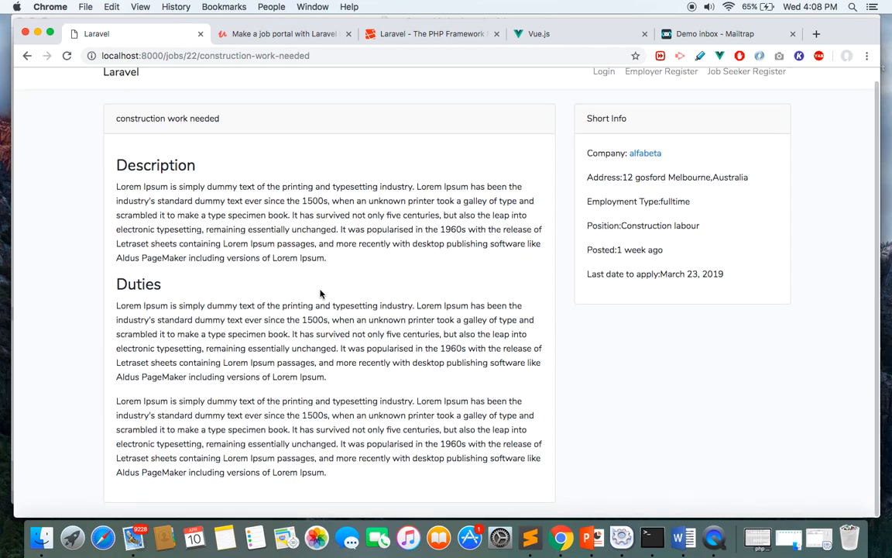
pyautogui.moveTo(339, 353)
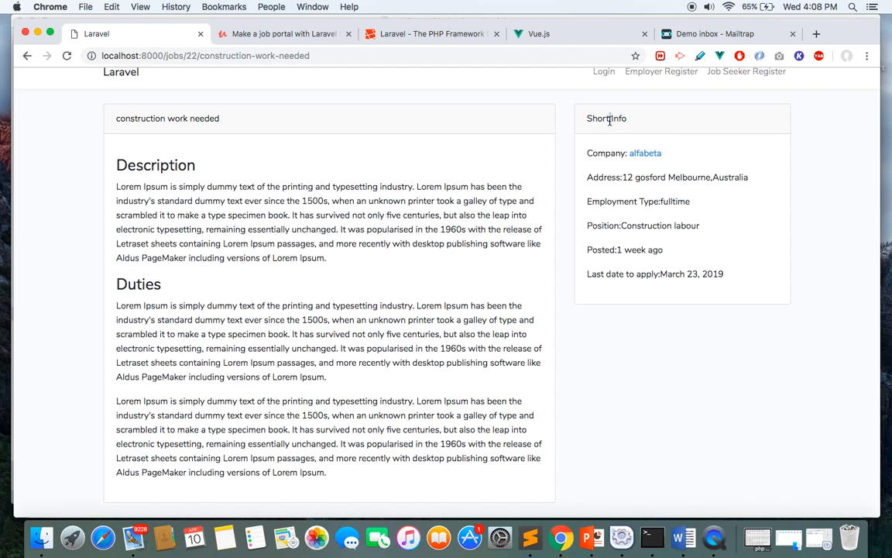
pyautogui.moveTo(669, 115)
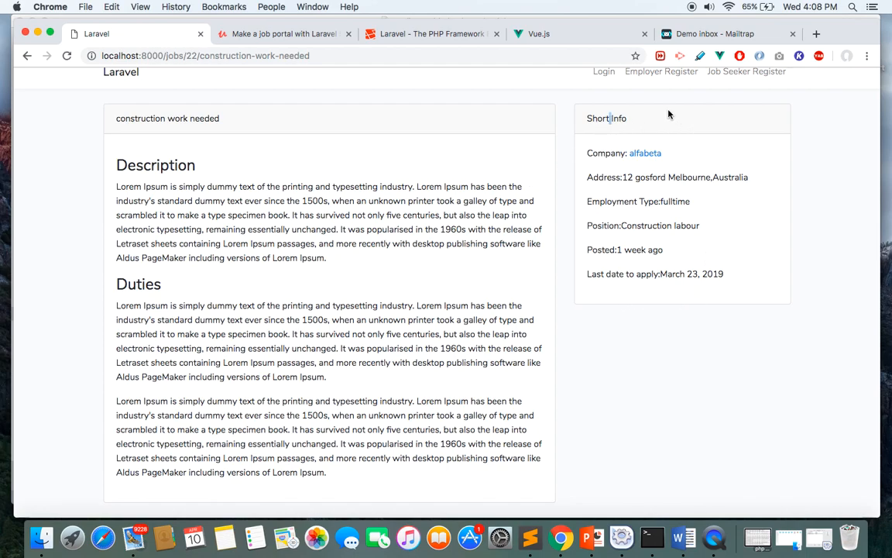
pyautogui.moveTo(615, 200)
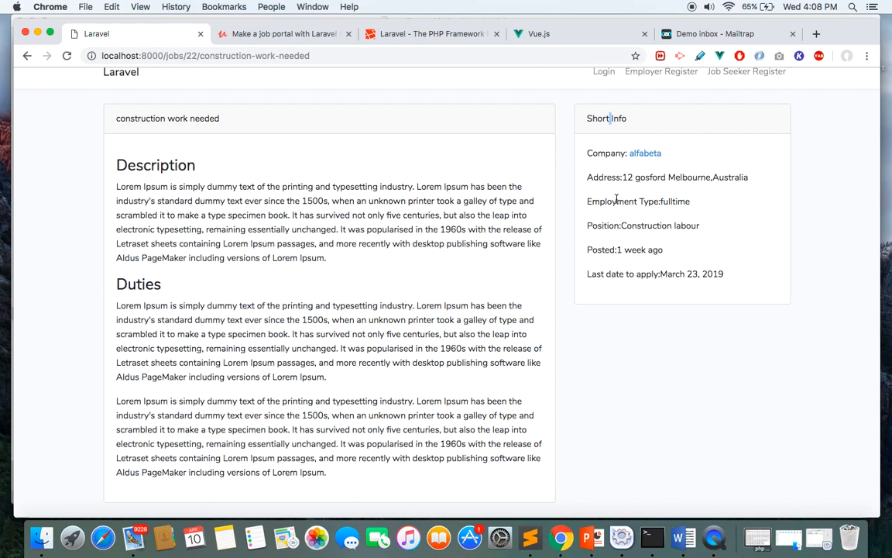
pyautogui.doubleClick(611, 201)
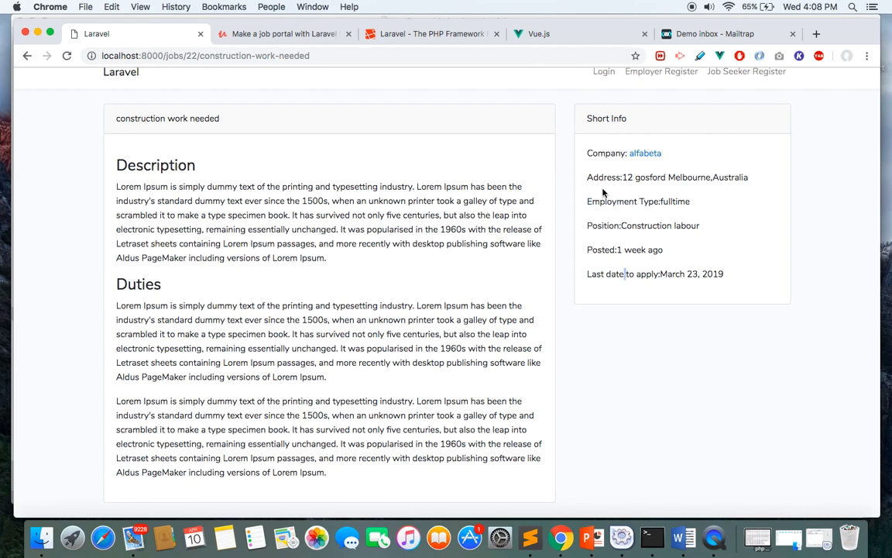
pyautogui.moveTo(644, 153)
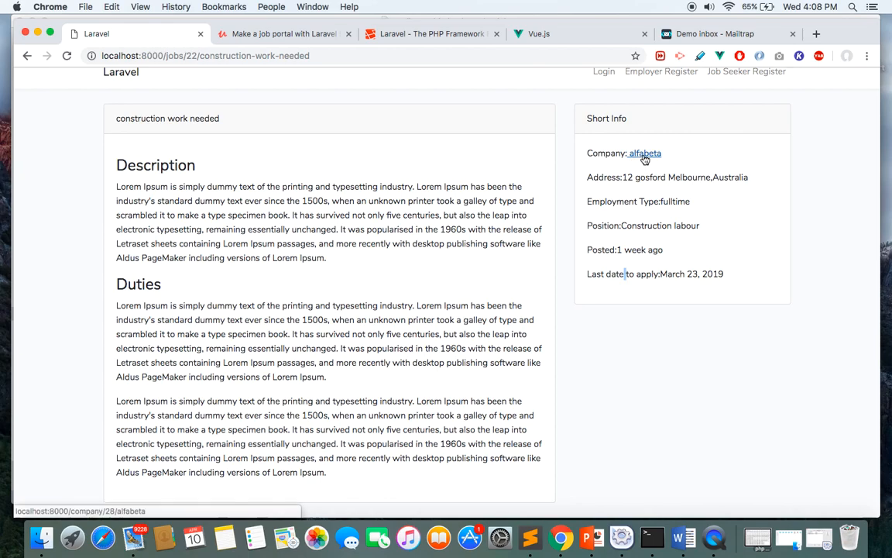
# Step: Open alfabeta's company profile and scroll down to its three open positions
pyautogui.click(644, 152)
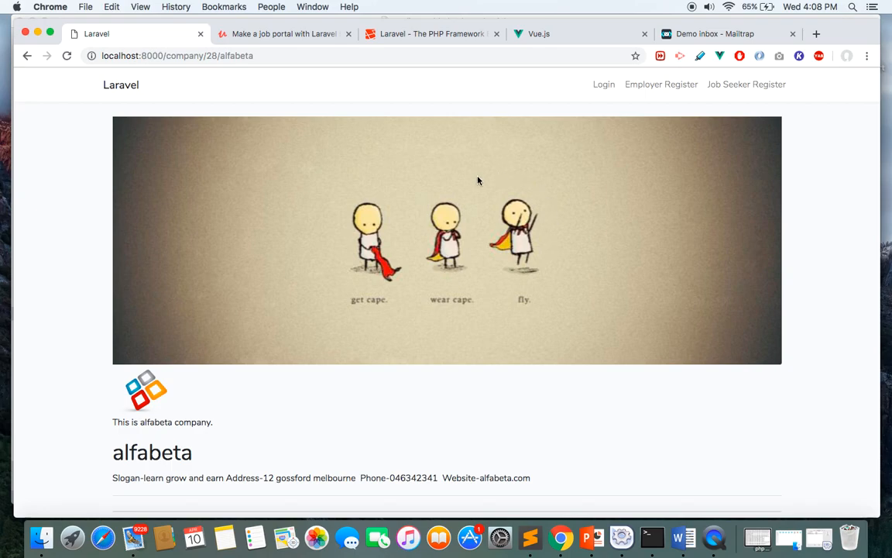
pyautogui.moveTo(247, 220)
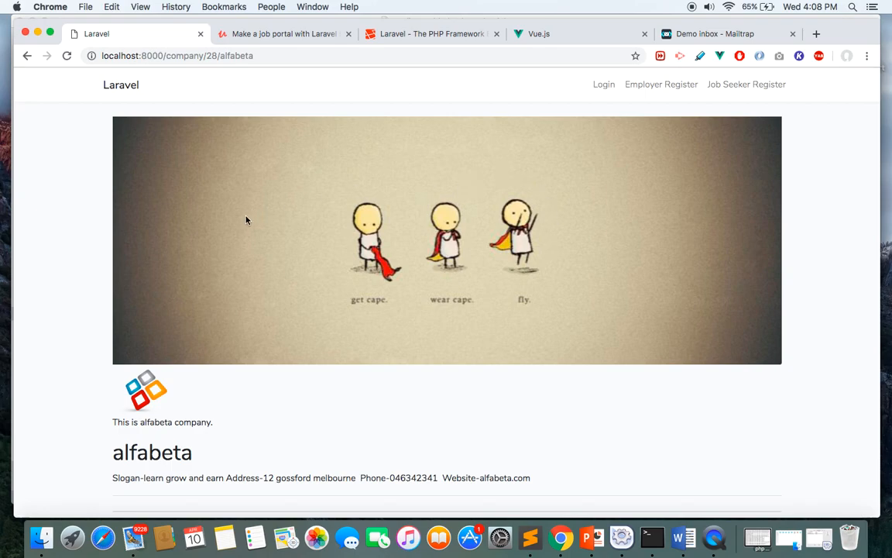
pyautogui.scroll(-3)
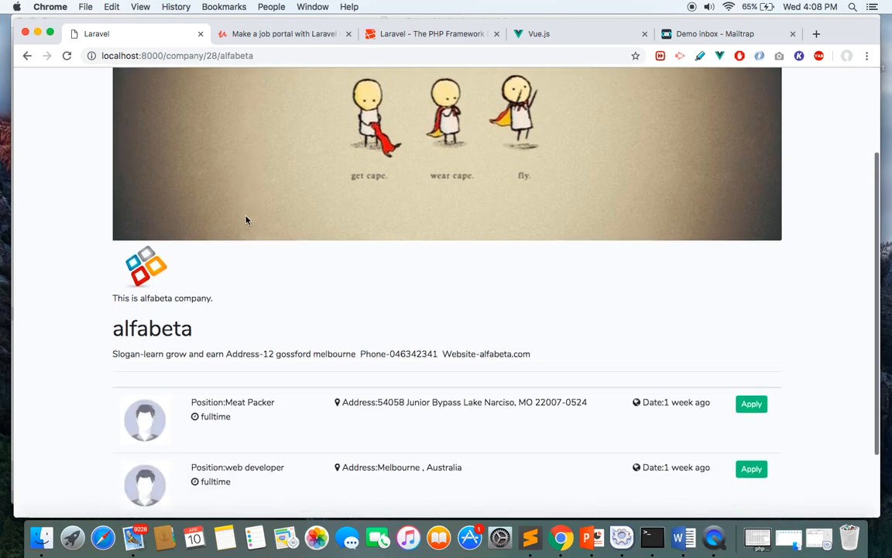
pyautogui.scroll(-3)
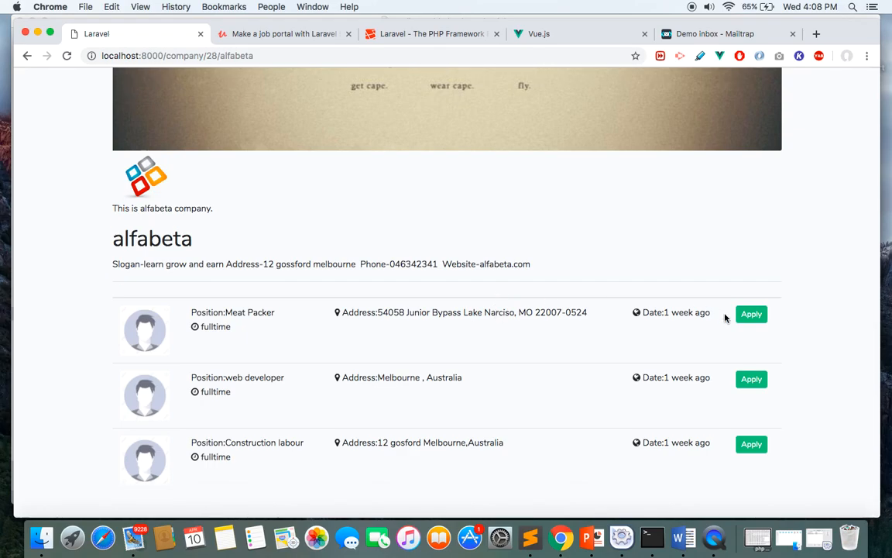
pyautogui.moveTo(620, 361)
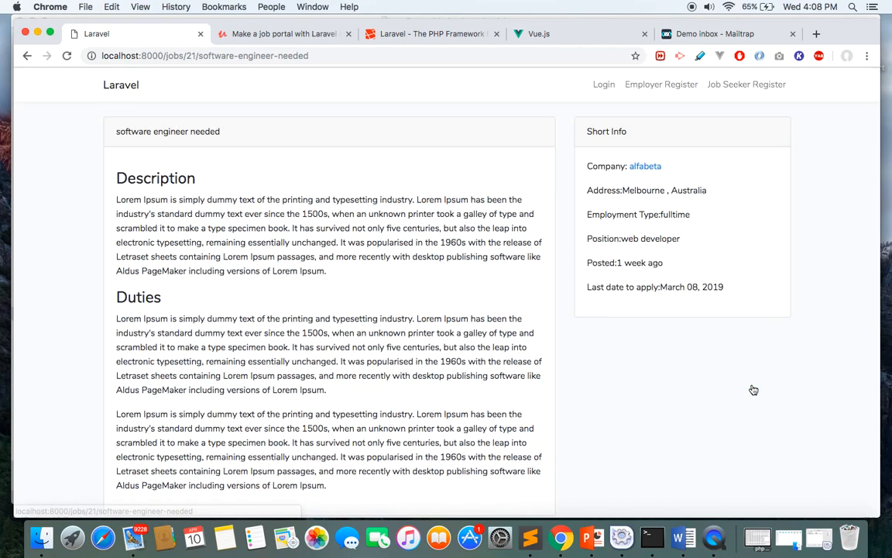
pyautogui.moveTo(634, 287)
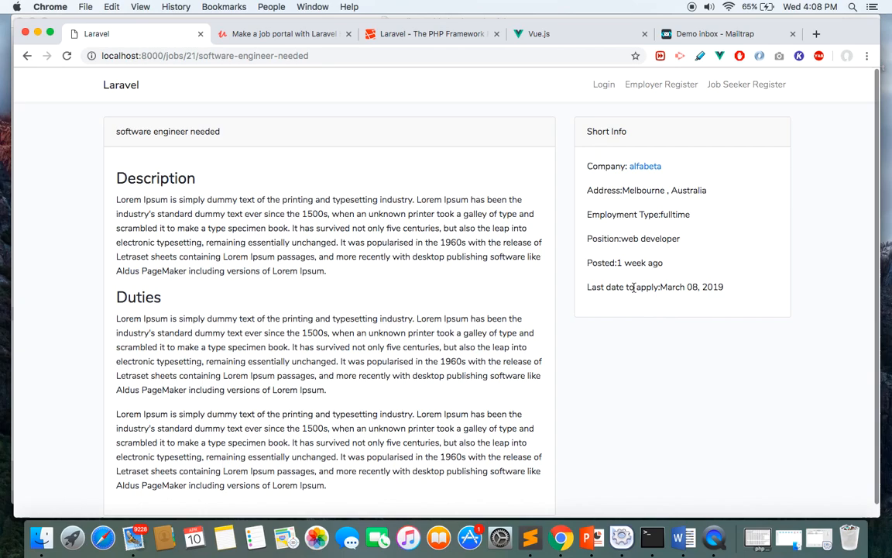
pyautogui.moveTo(642, 126)
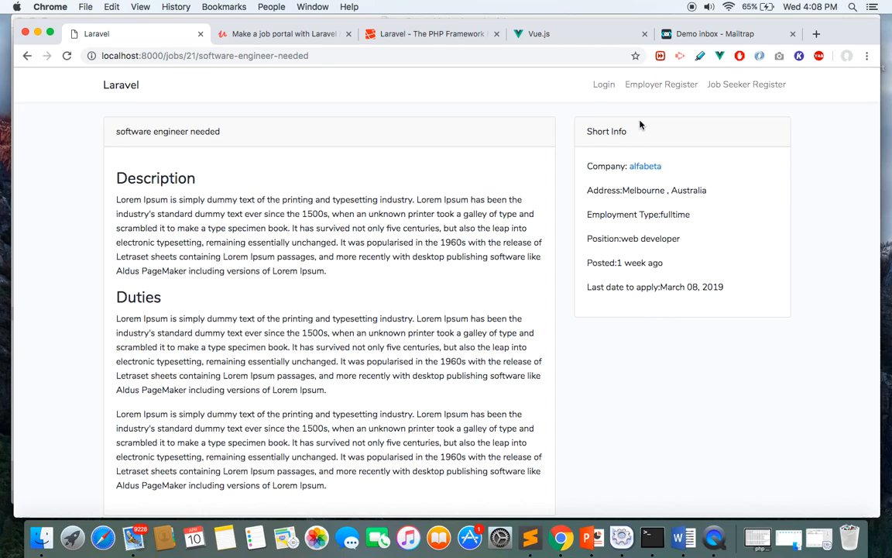
pyautogui.moveTo(722, 315)
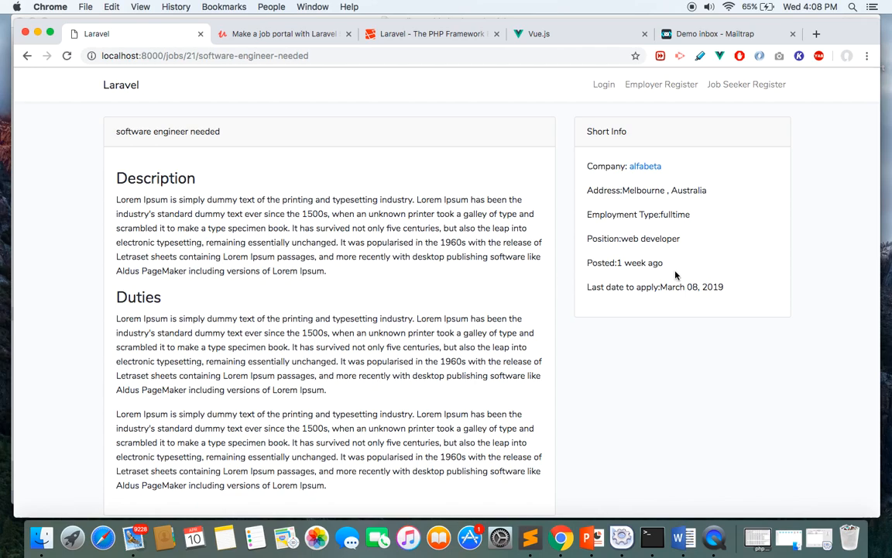
# Step: Go back to the Recent Jobs home page via the Laravel navbar brand link
pyautogui.click(121, 86)
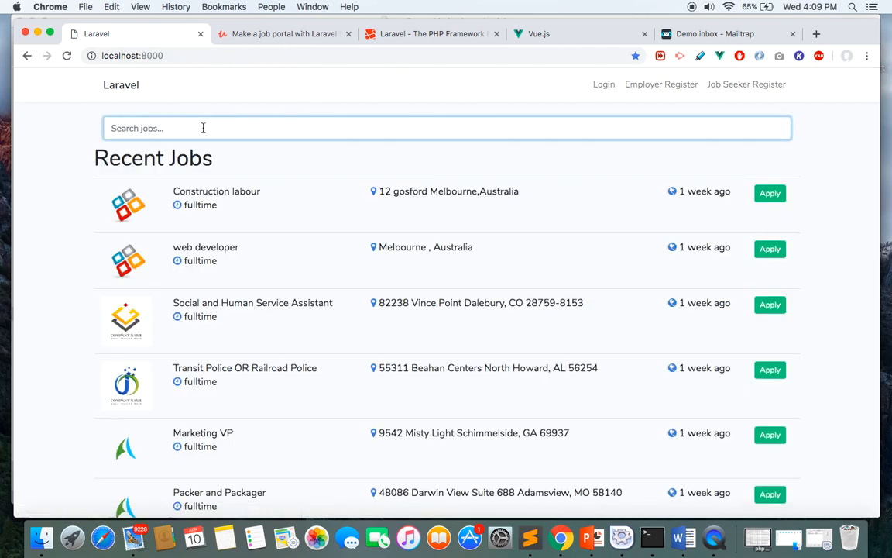
# Step: Search jobs for 'sc' and open the Education Teacher result
pyautogui.write('sc')
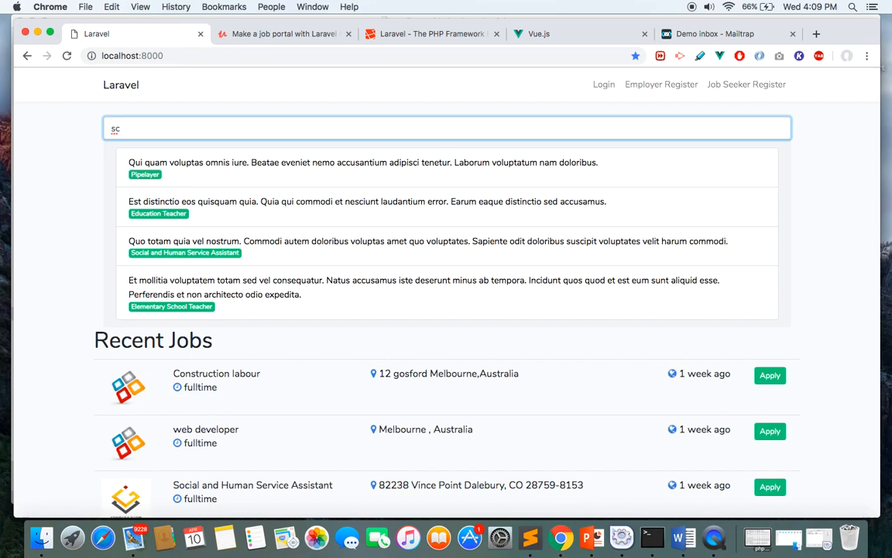
pyautogui.moveTo(233, 201)
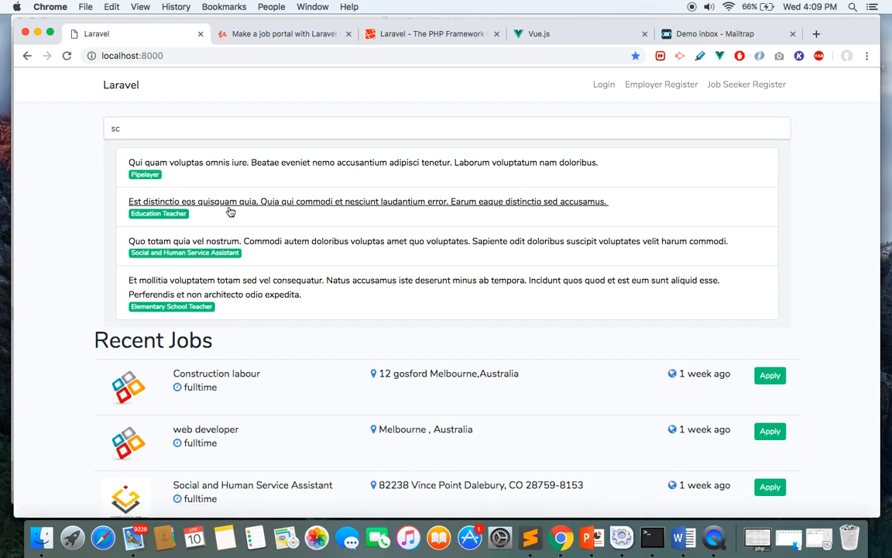
pyautogui.click(368, 201)
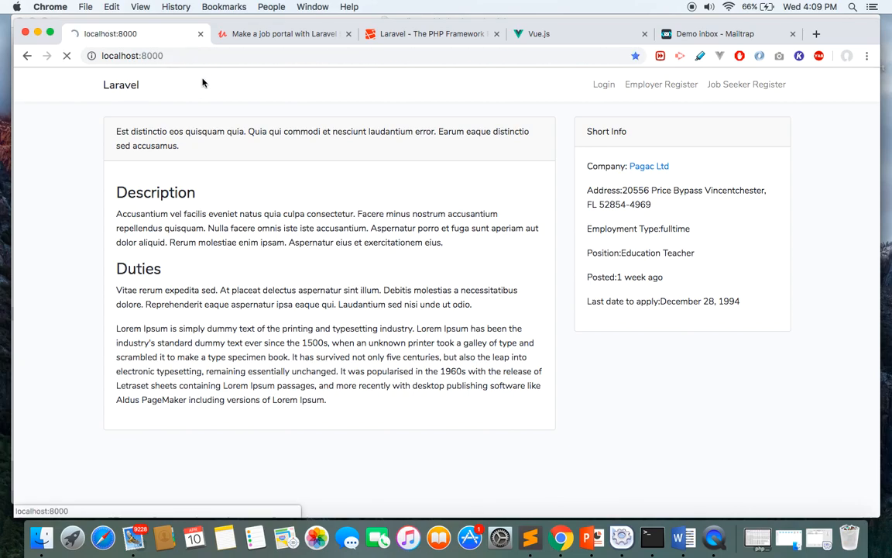
# Step: Log in to the job portal as the job seeker
pyautogui.click(603, 85)
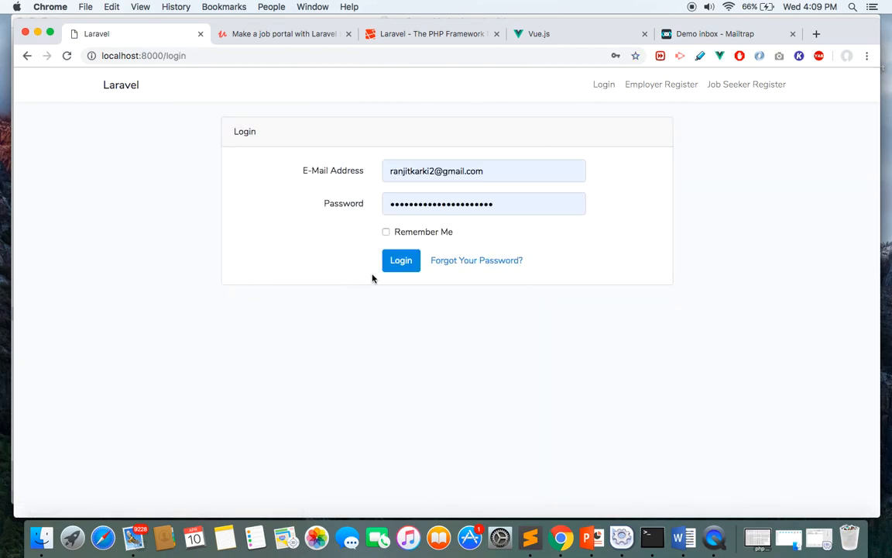
pyautogui.click(401, 259)
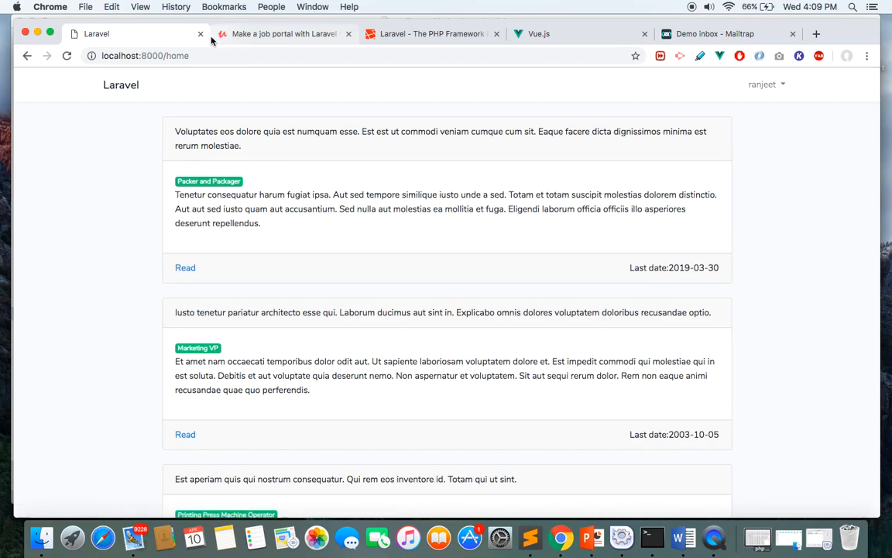
pyautogui.scroll(-3)
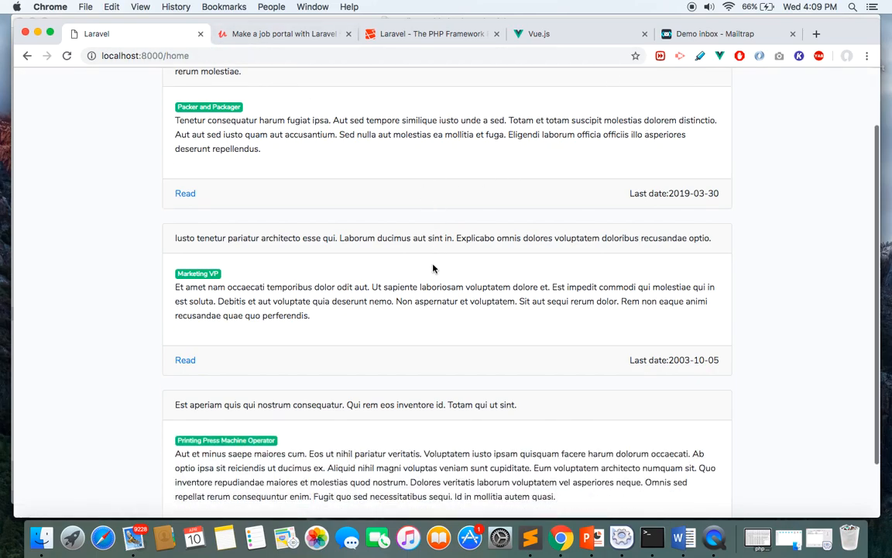
pyautogui.scroll(3)
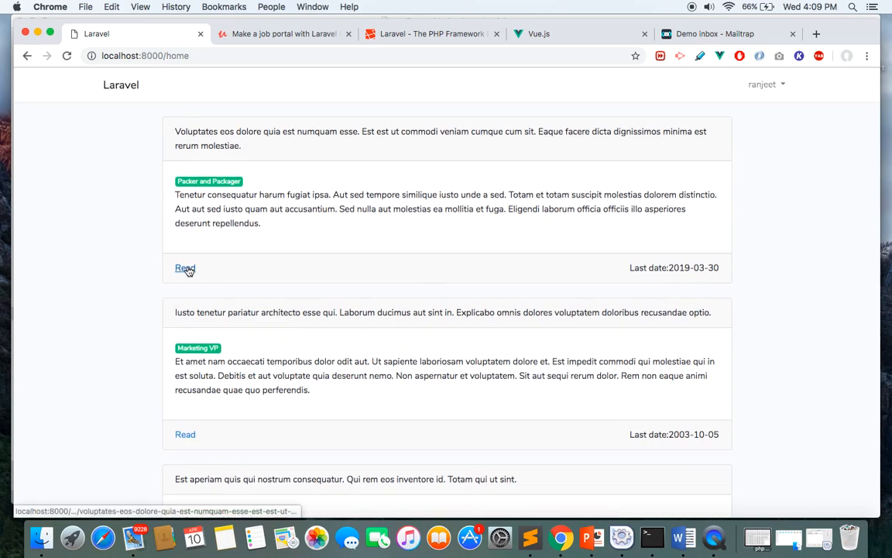
# Step: Unsave the Packer and Packager job, then apply for the Marketing VP job
pyautogui.click(185, 268)
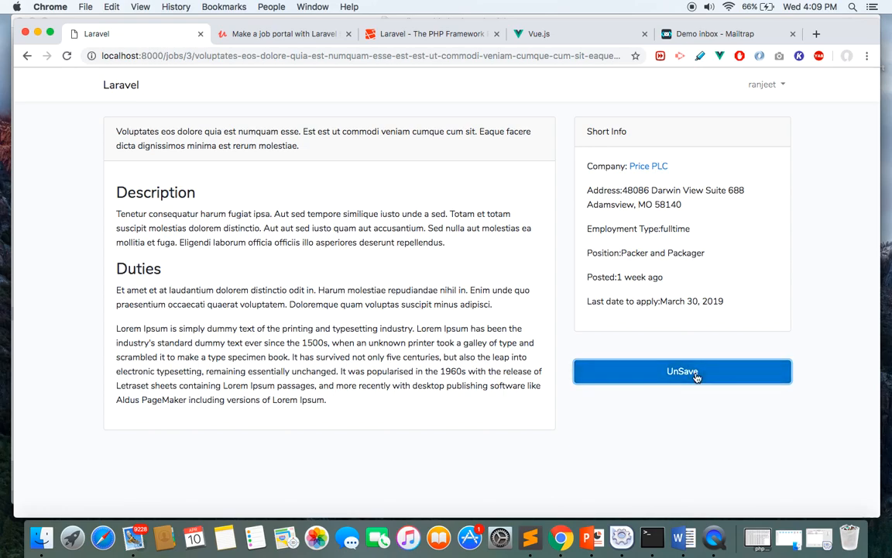
pyautogui.click(682, 371)
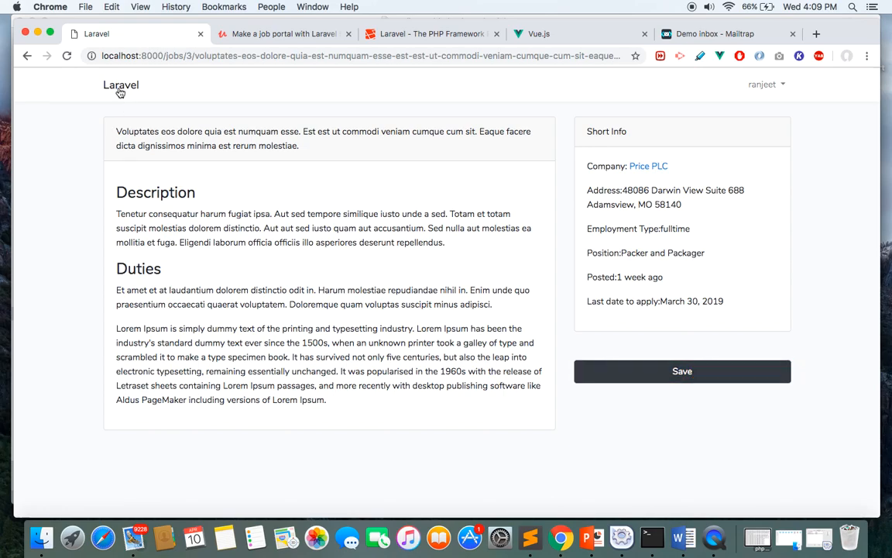
pyautogui.click(121, 85)
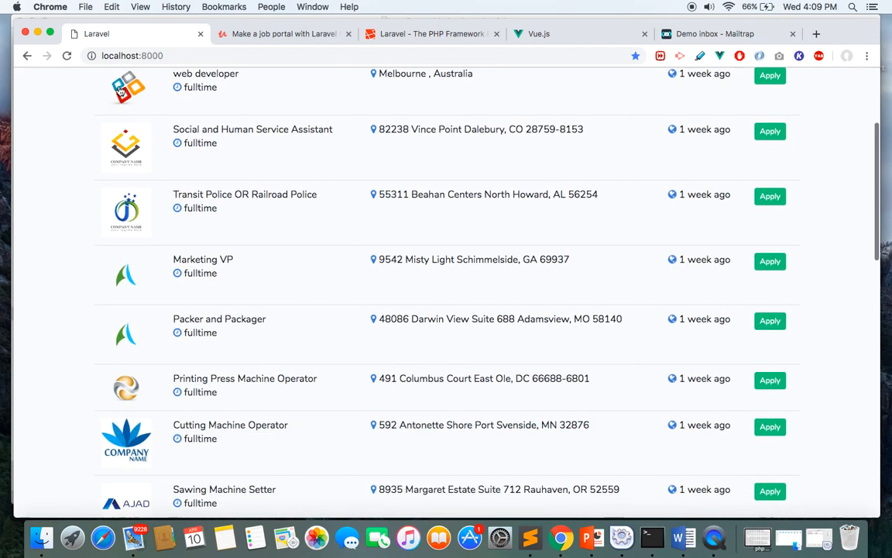
pyautogui.click(203, 259)
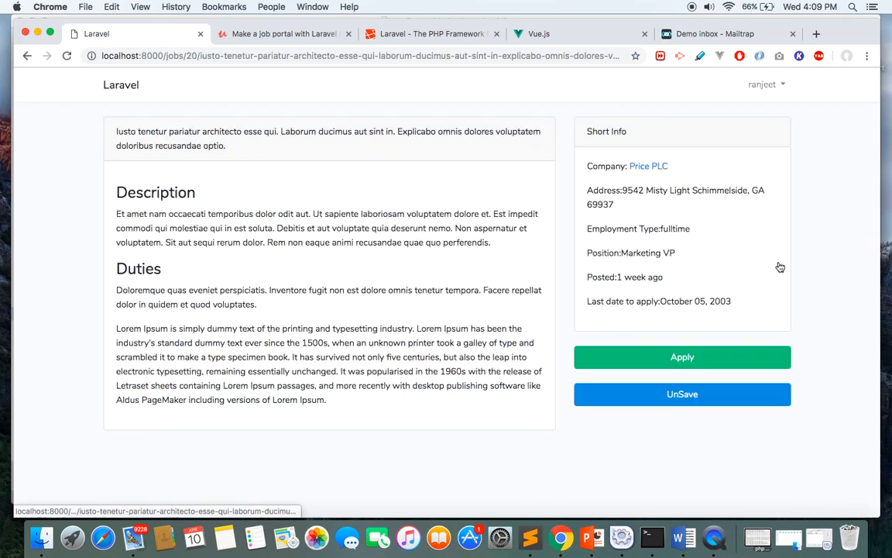
pyautogui.moveTo(658, 357)
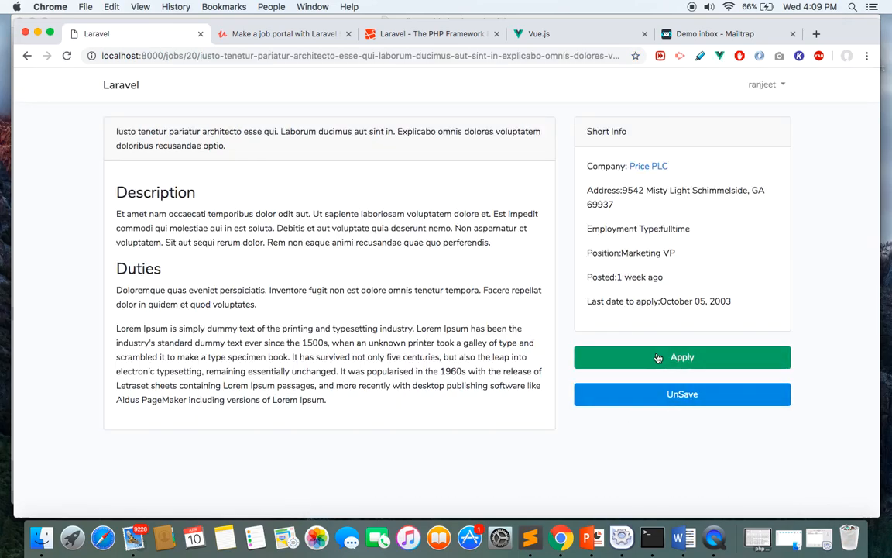
pyautogui.click(682, 357)
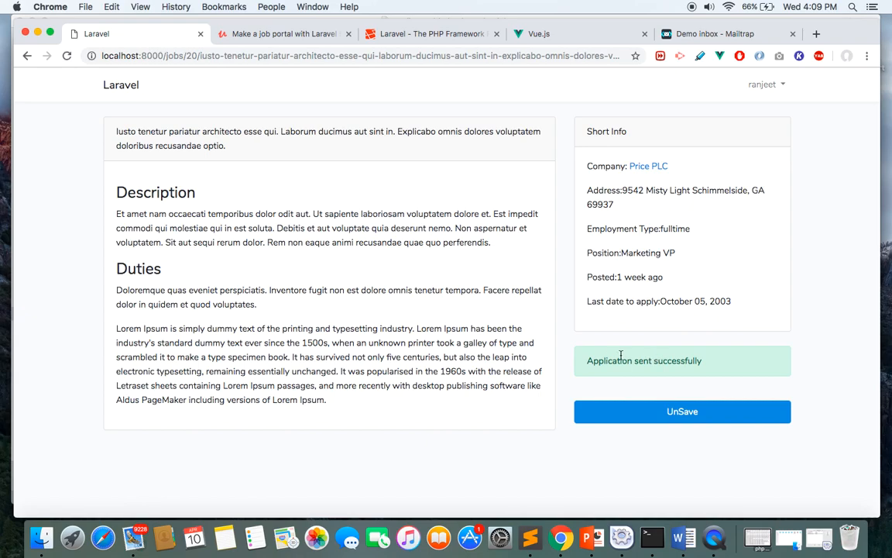
pyautogui.moveTo(731, 363)
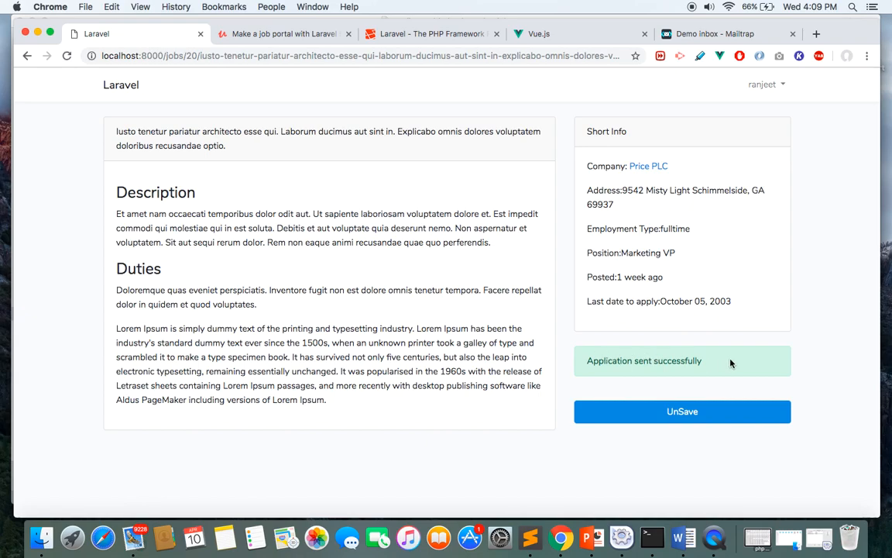
# Step: Save the job seeker's details on the Profile page
pyautogui.click(762, 85)
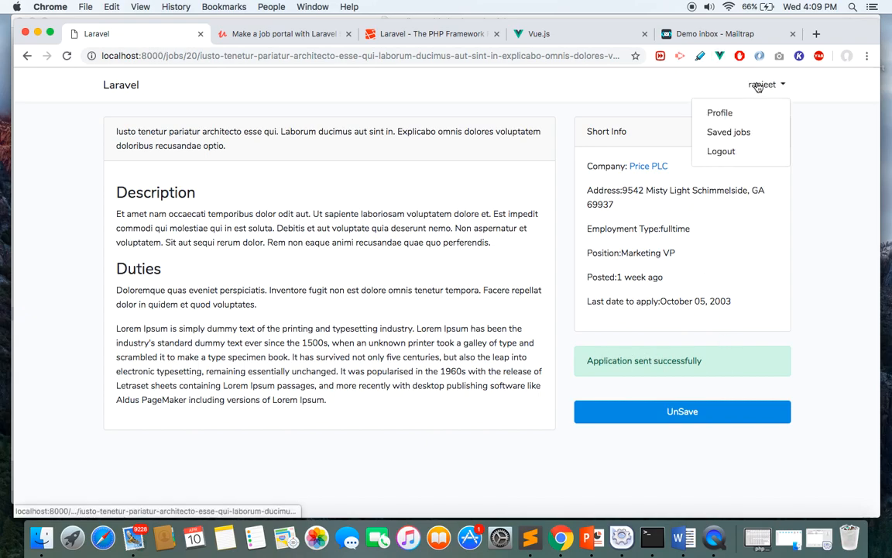
pyautogui.click(719, 112)
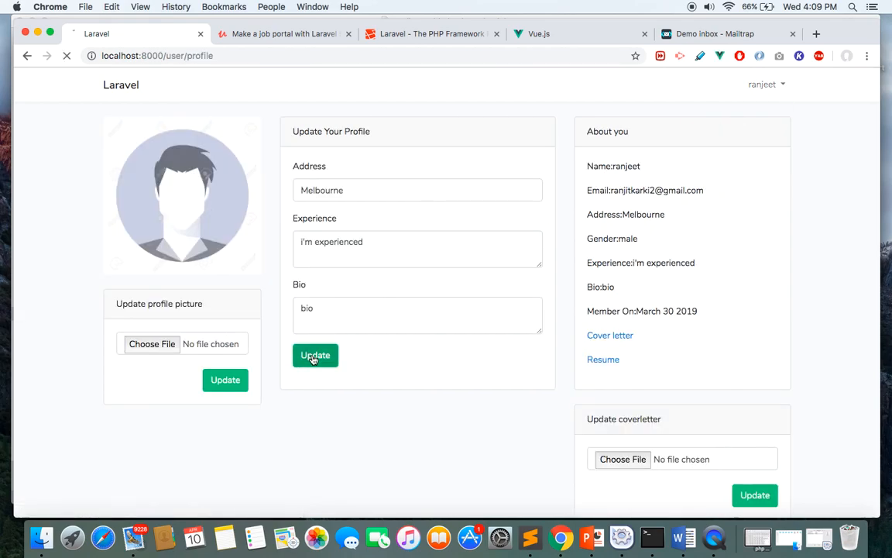
pyautogui.click(315, 354)
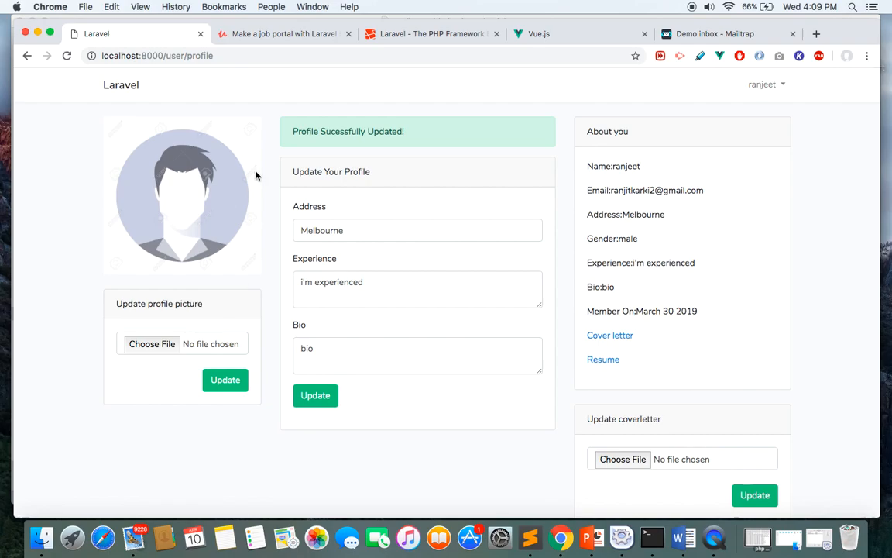
# Step: Download the uploaded cover letter and open the saved jobs list
pyautogui.scroll(-3)
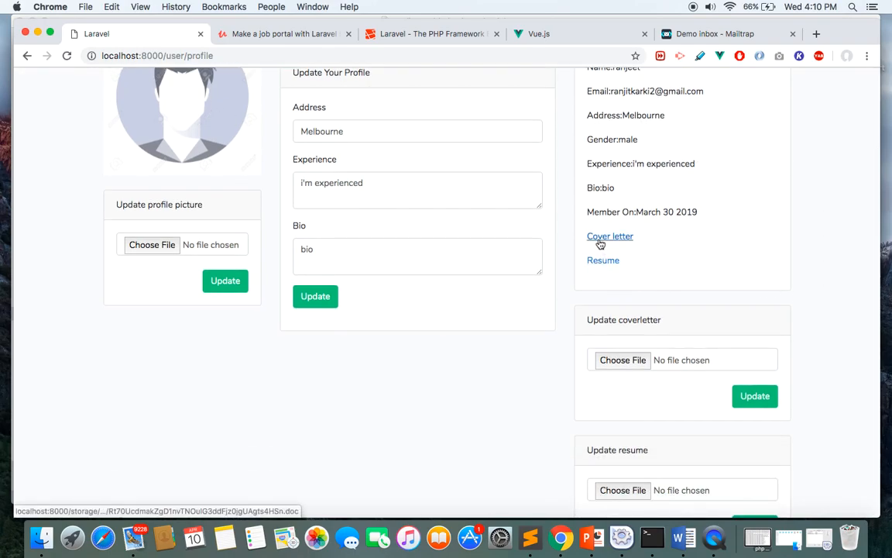
pyautogui.click(609, 236)
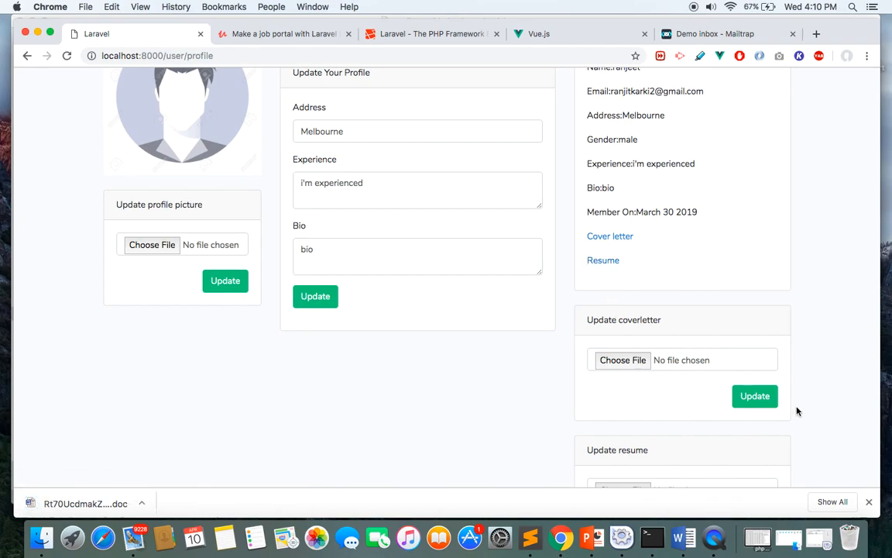
pyautogui.click(316, 296)
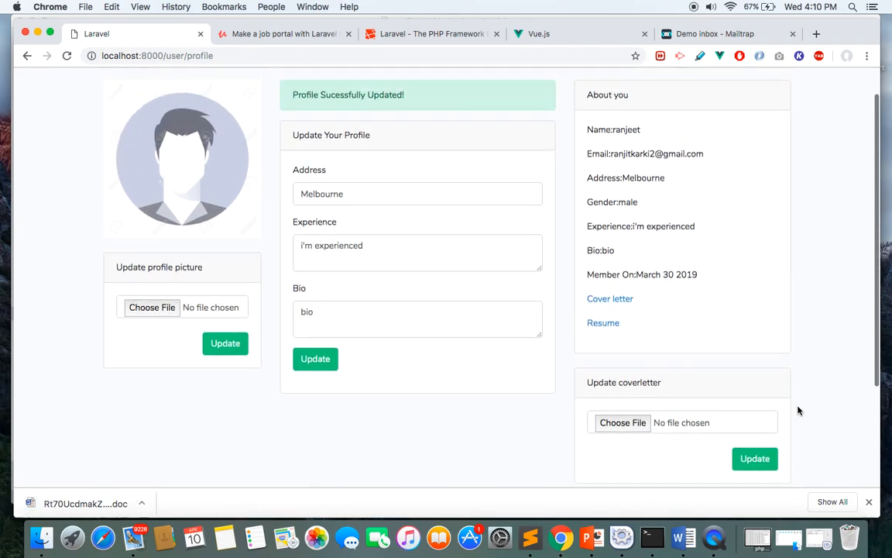
pyautogui.click(763, 84)
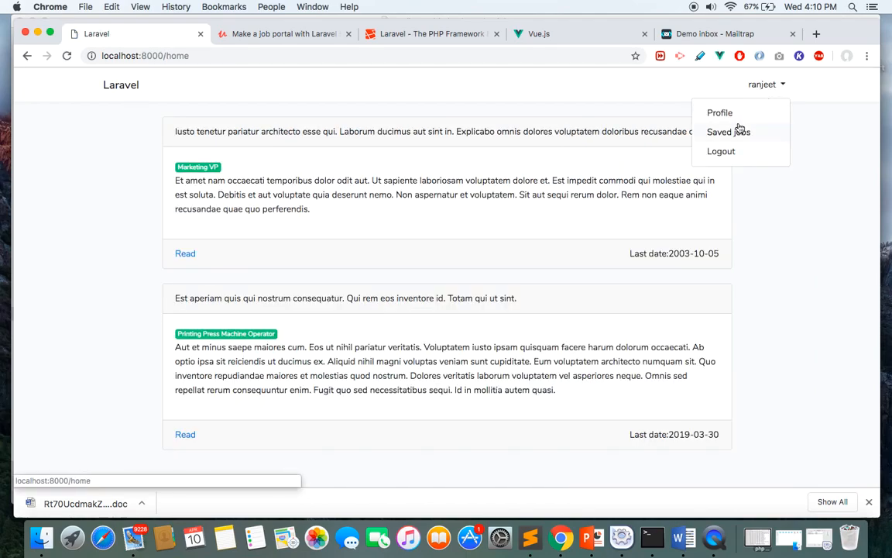
# Step: Return home, choose an account-menu option, and scroll down to Featured Companies
pyautogui.click(121, 84)
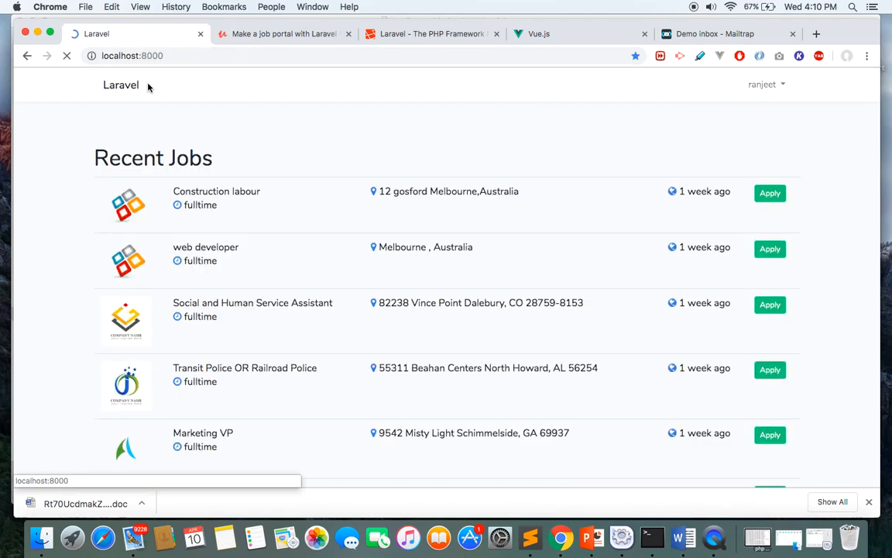
pyautogui.click(762, 85)
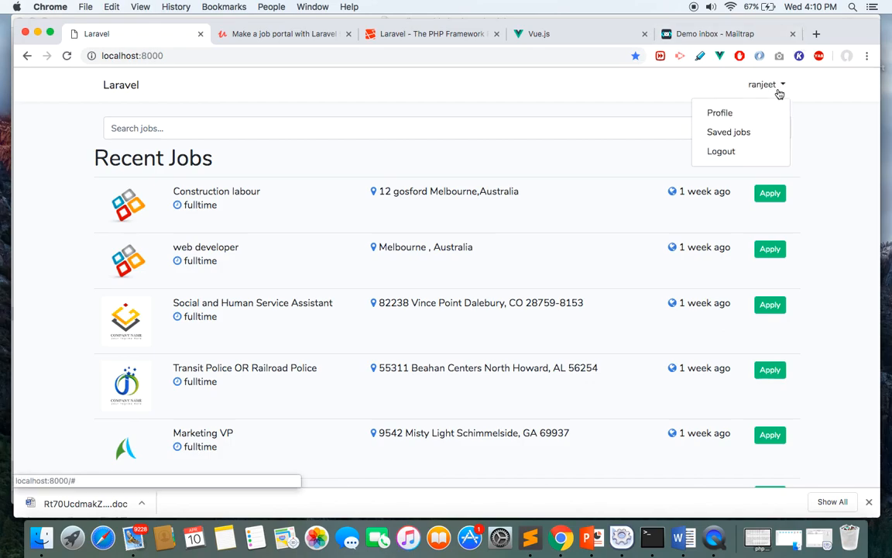
pyautogui.click(721, 151)
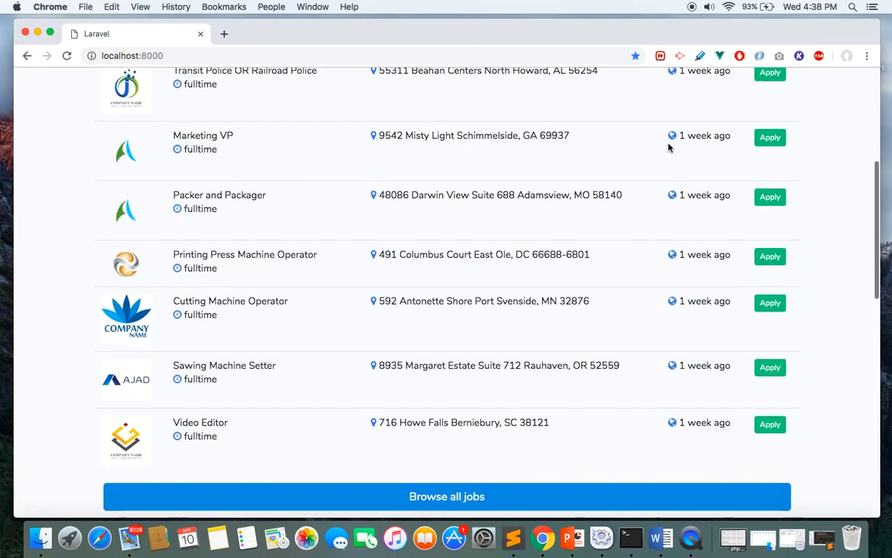
pyautogui.scroll(3)
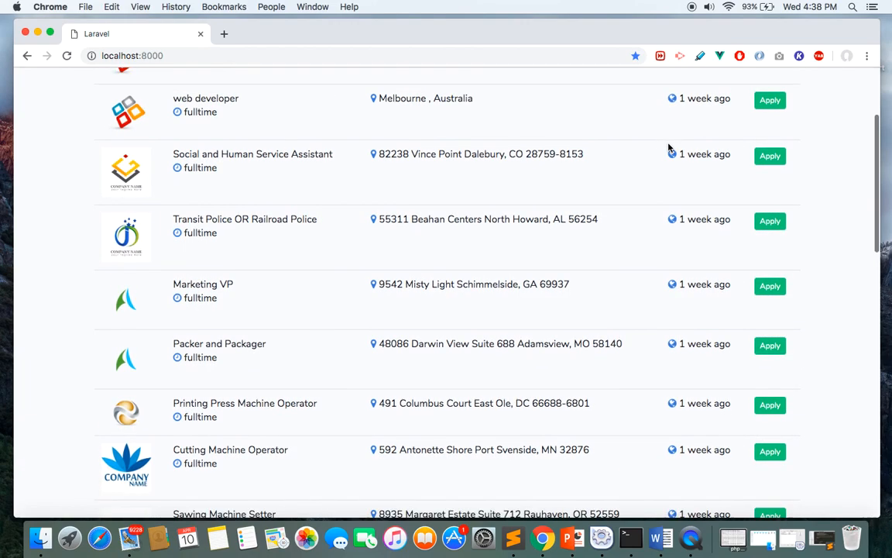
pyautogui.scroll(-3)
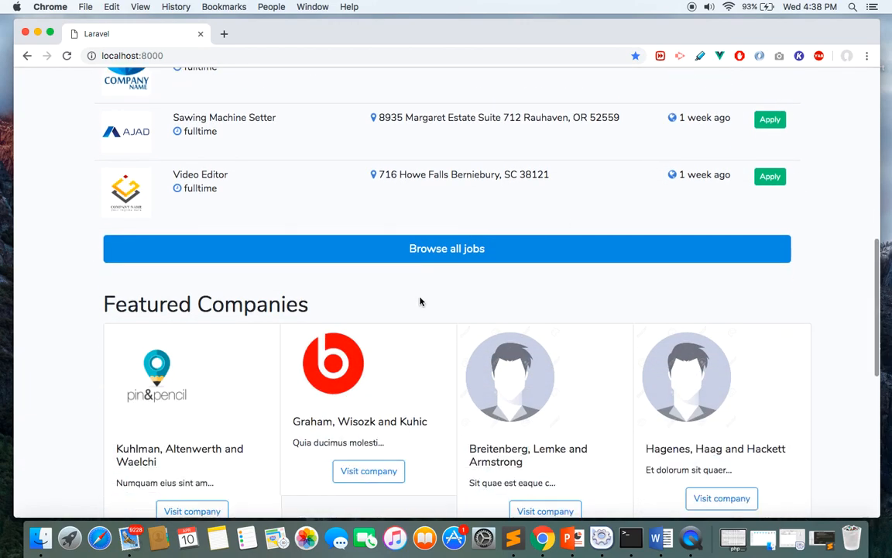
# Step: Browse all jobs and run a search from the filter bar
pyautogui.click(447, 248)
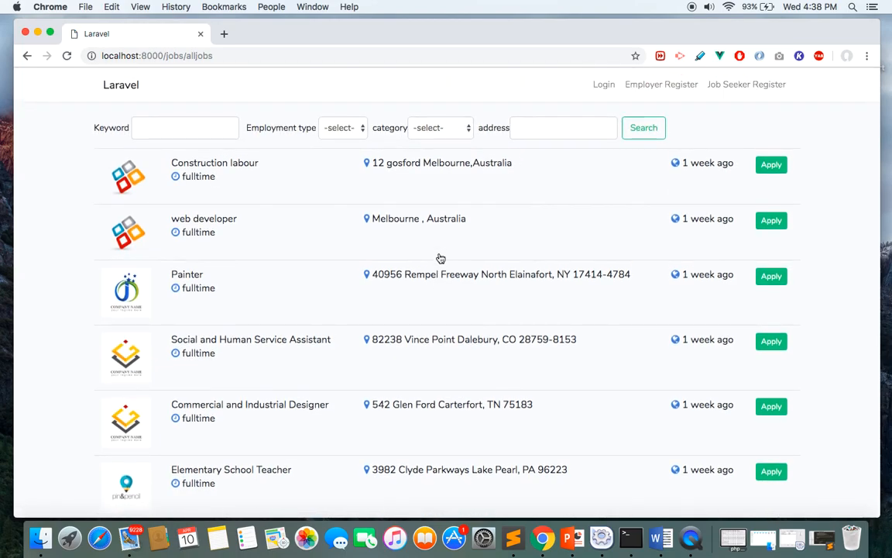
pyautogui.click(440, 128)
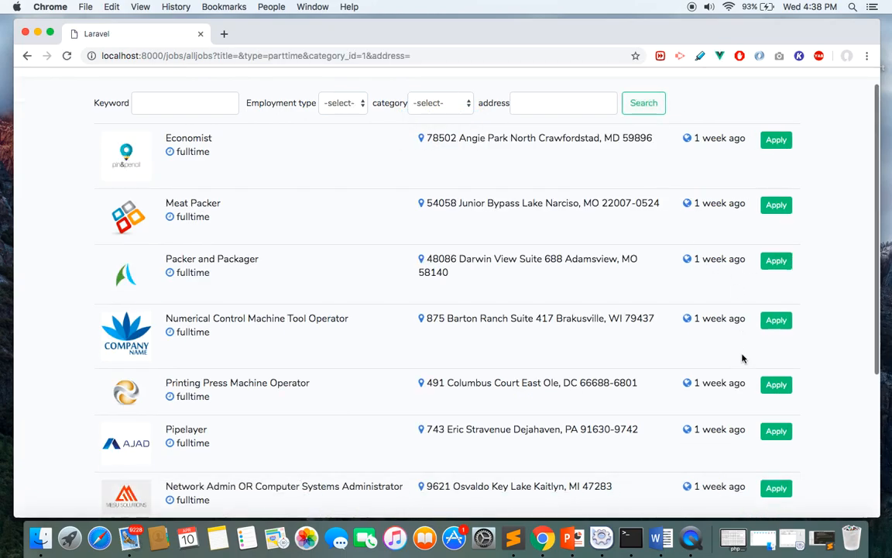
pyautogui.scroll(-3)
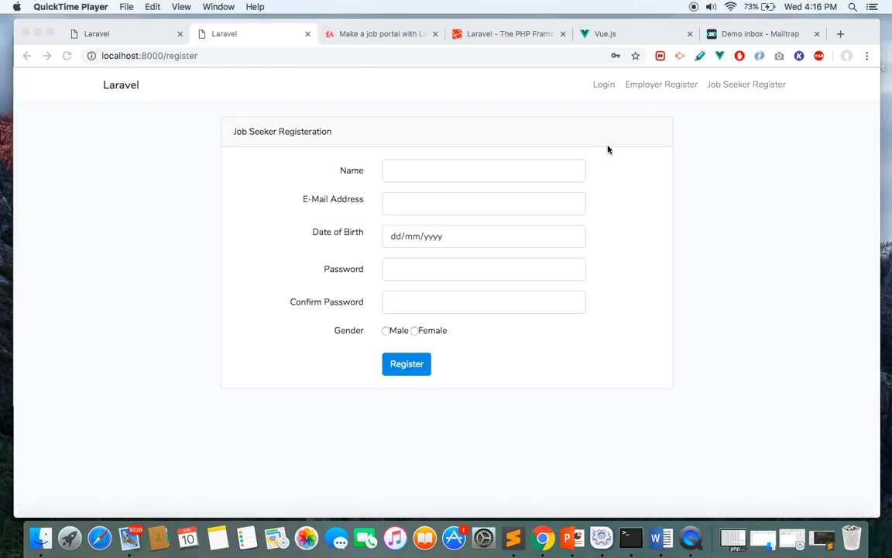
pyautogui.moveTo(616, 145)
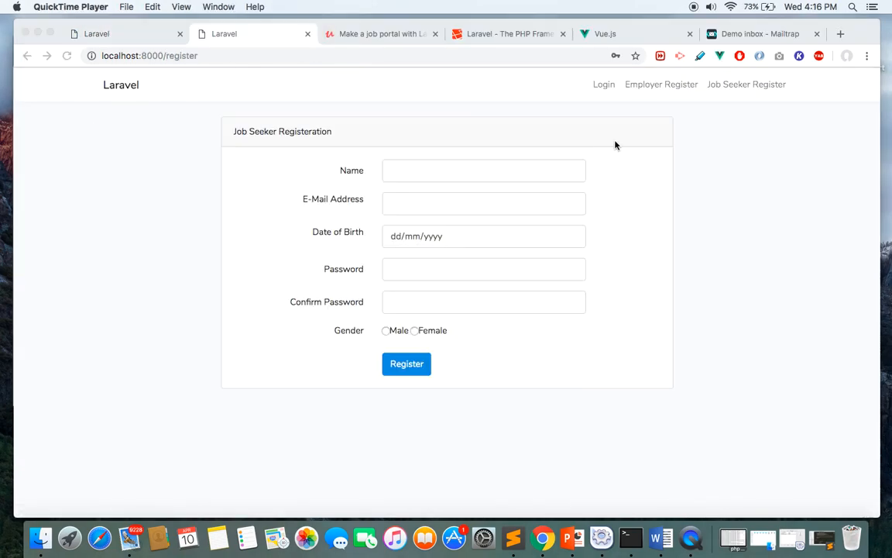
# Step: Start entering the job seeker's name, then switch to the Mailtrap inbox tab
pyautogui.click(483, 171)
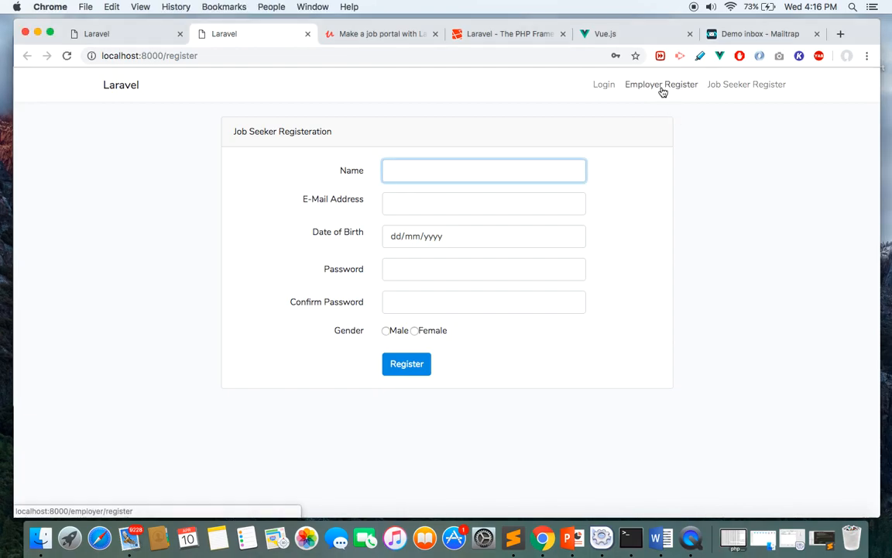
pyautogui.moveTo(746, 84)
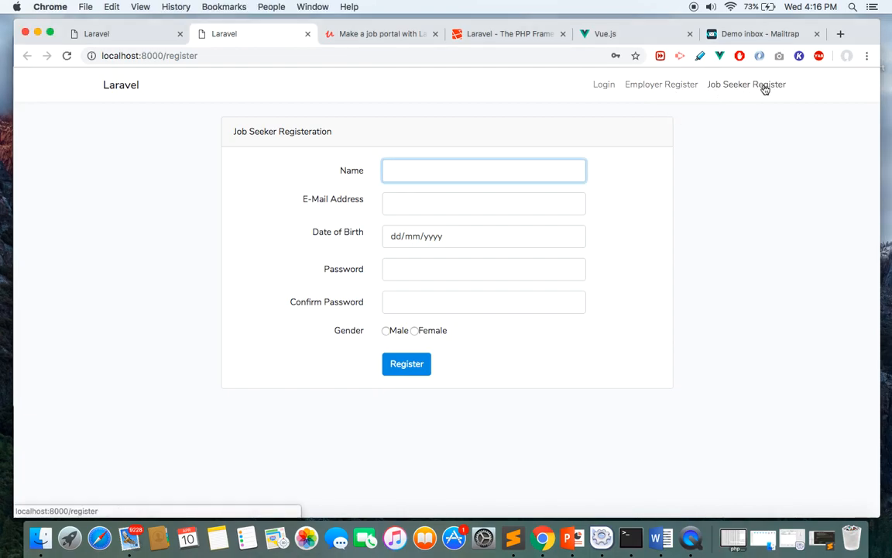
pyautogui.click(762, 33)
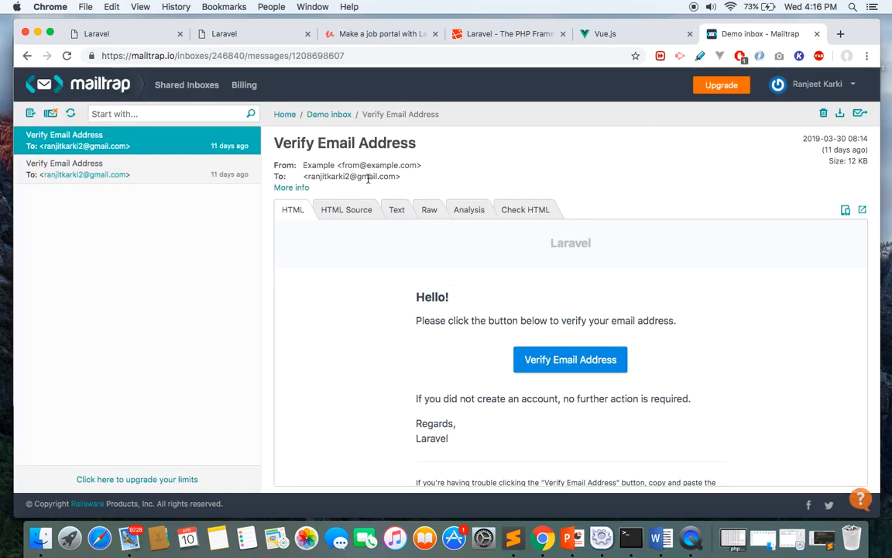
# Step: Confirm the Mailtrap Verify Email Address link, landing on alfabeta's company page
pyautogui.click(224, 33)
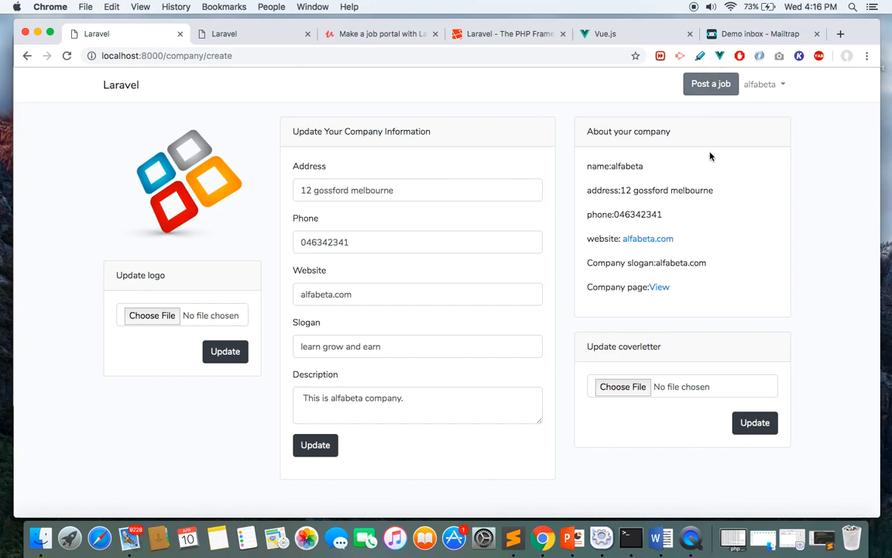
pyautogui.moveTo(245, 284)
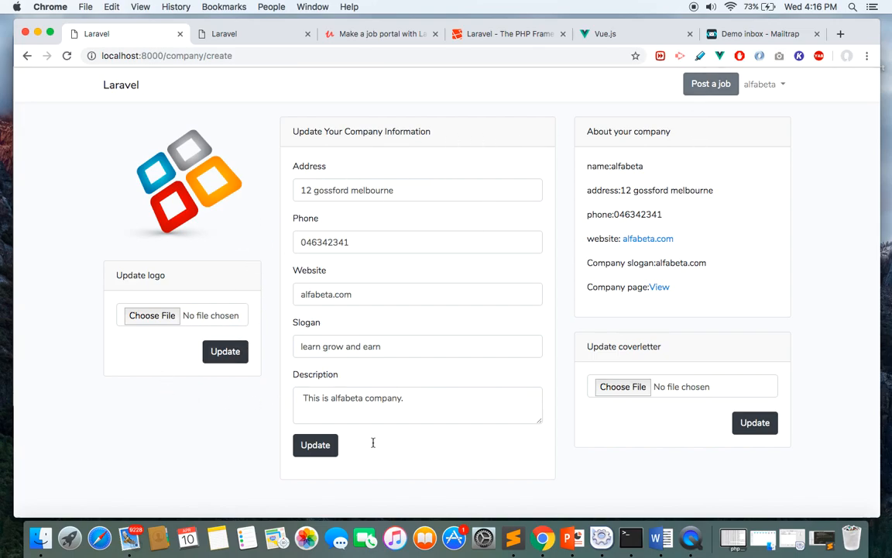
# Step: Save the alfabeta company details and go to the company's page
pyautogui.click(315, 444)
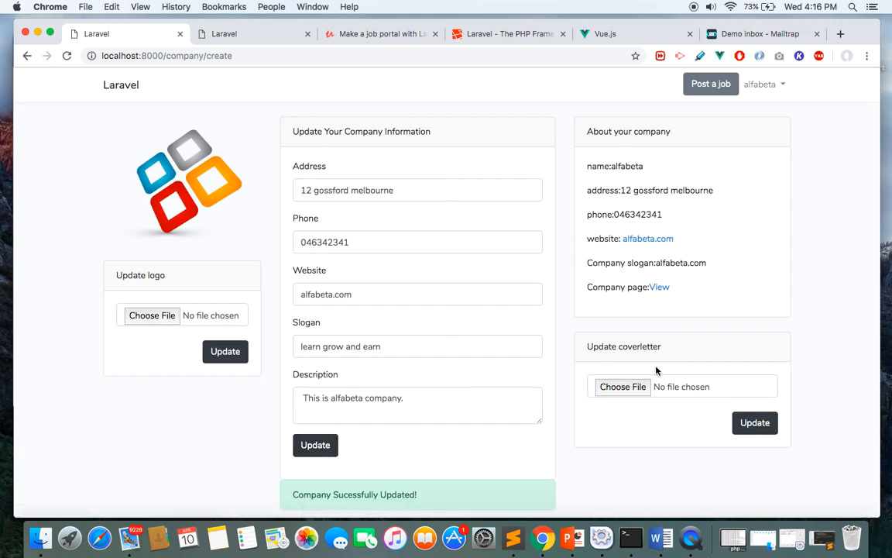
pyautogui.moveTo(587, 184)
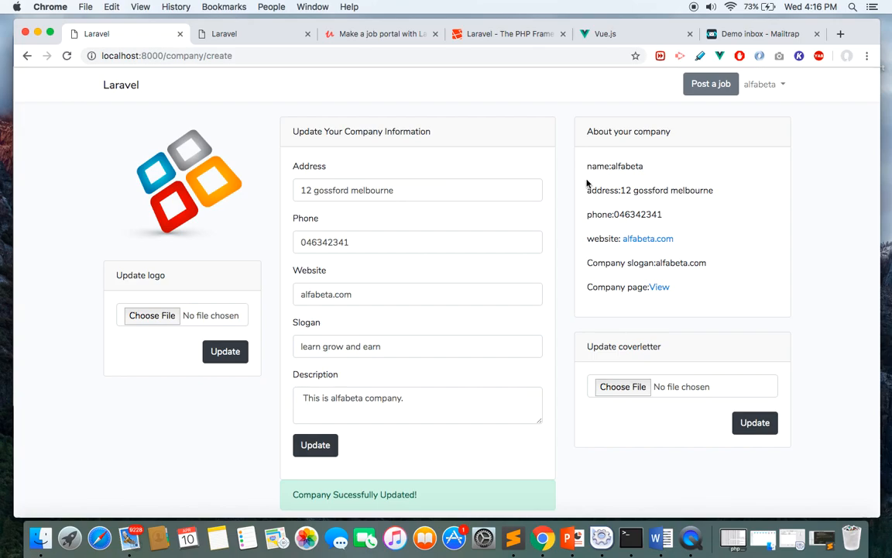
pyautogui.moveTo(696, 283)
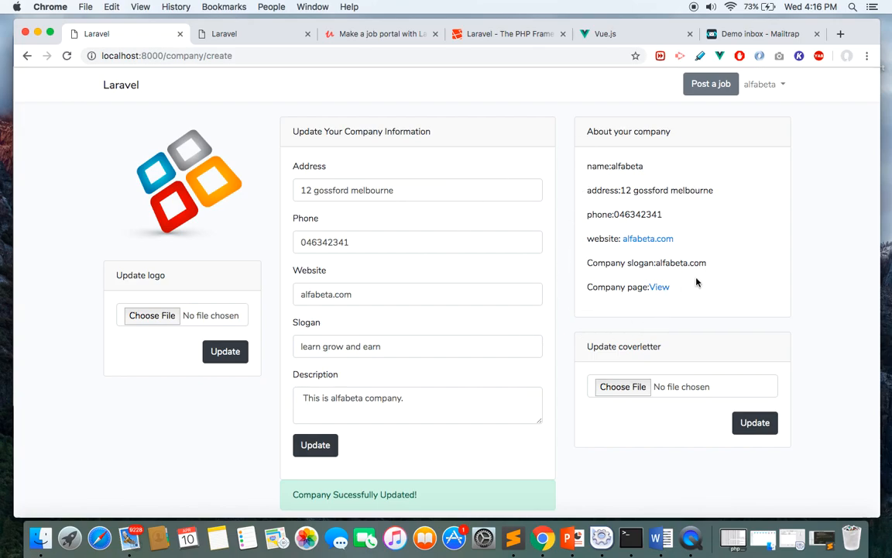
pyautogui.moveTo(659, 287)
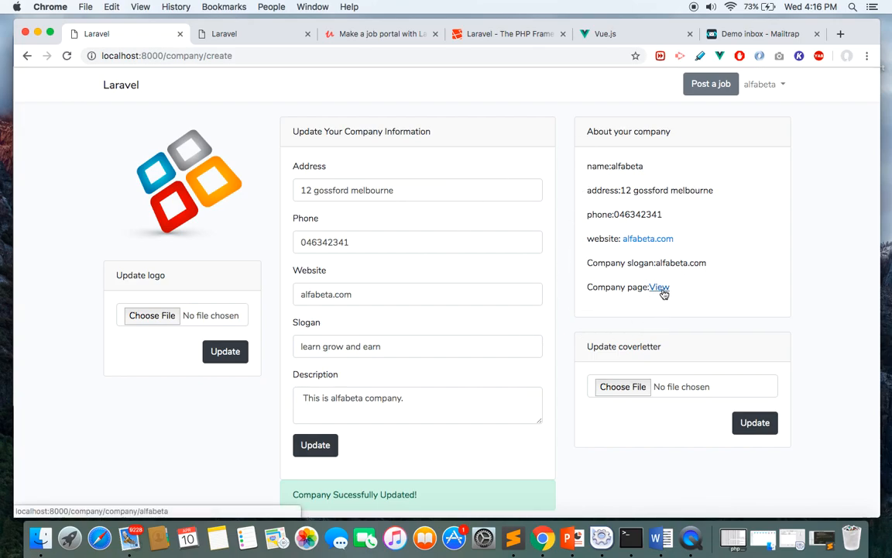
pyautogui.click(659, 287)
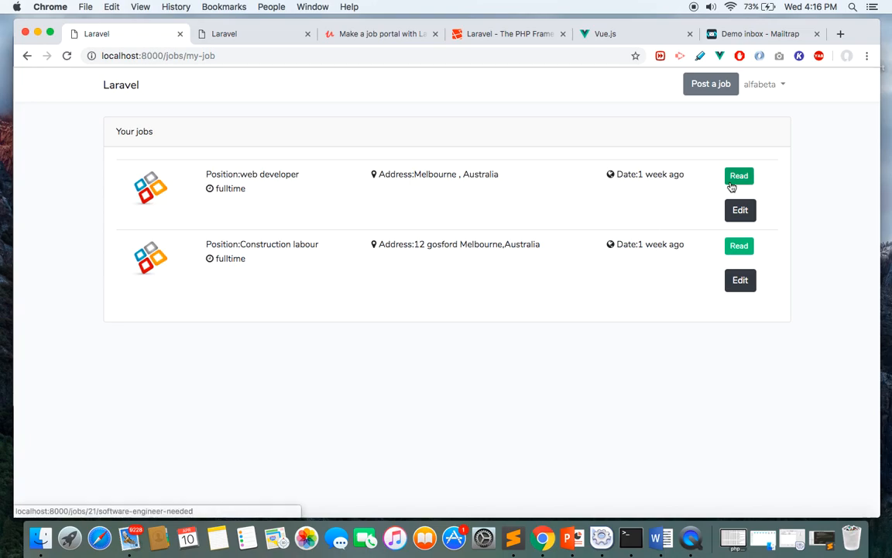
pyautogui.moveTo(214, 115)
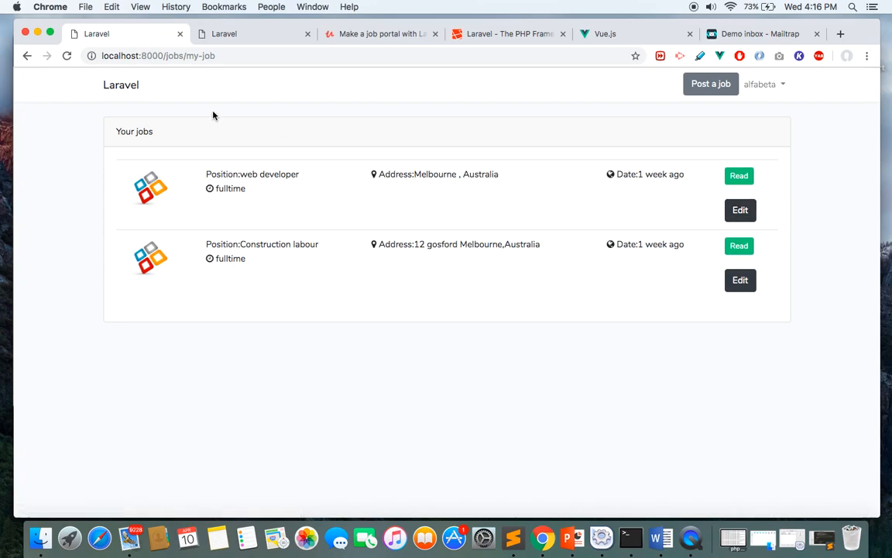
pyautogui.moveTo(536, 216)
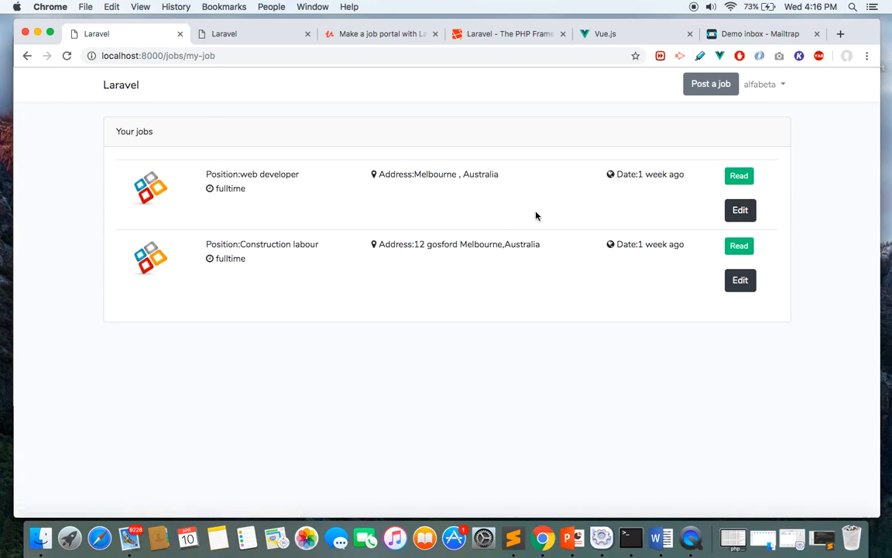
# Step: Resubmit the web developer (software engineer needed) job so it reports a successful update
pyautogui.click(740, 210)
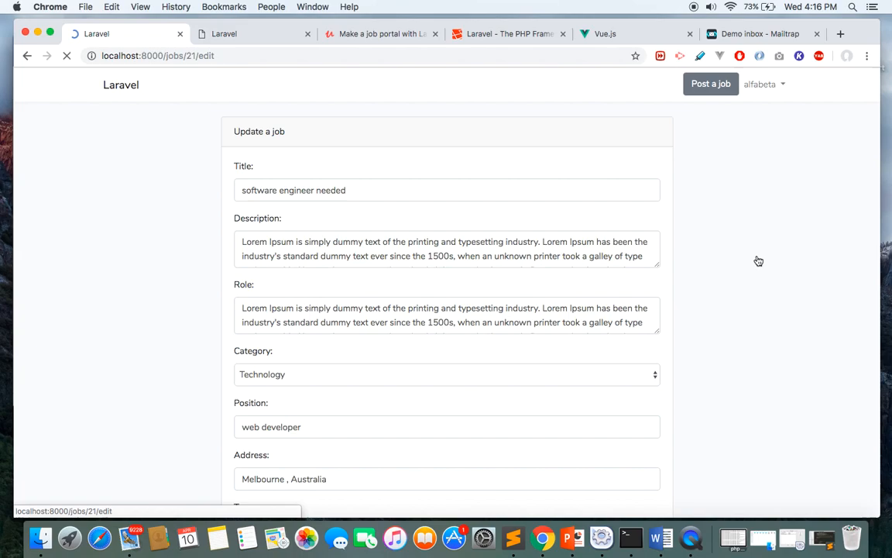
pyautogui.scroll(-3)
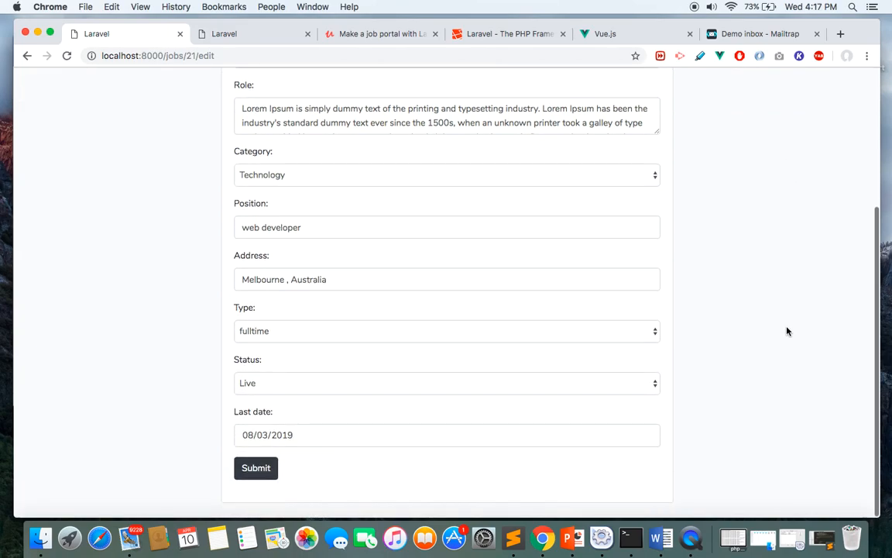
pyautogui.click(255, 467)
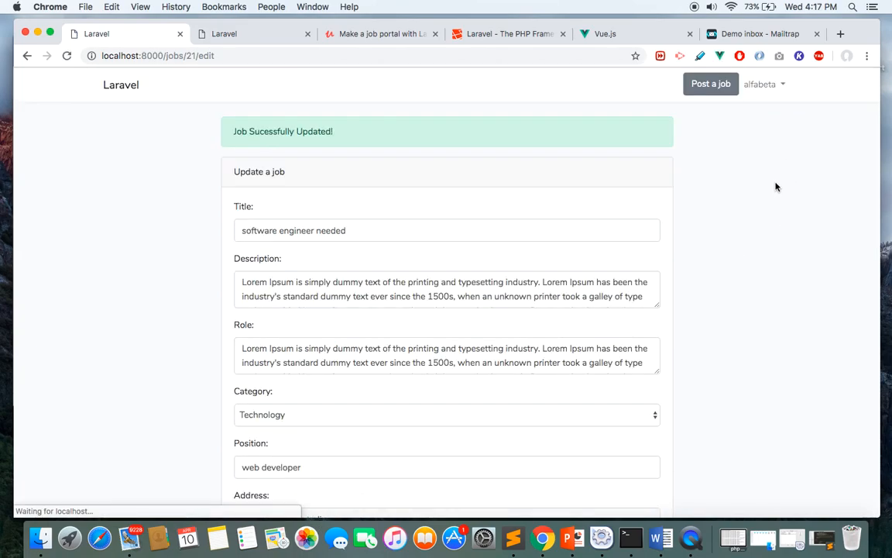
pyautogui.click(763, 84)
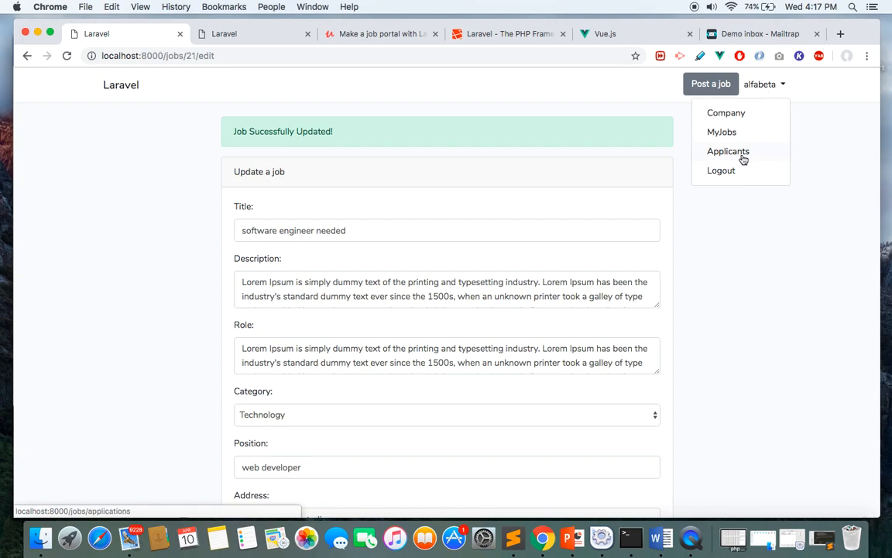
# Step: List the software engineer job's applicants and download the applicant's resume
pyautogui.click(728, 151)
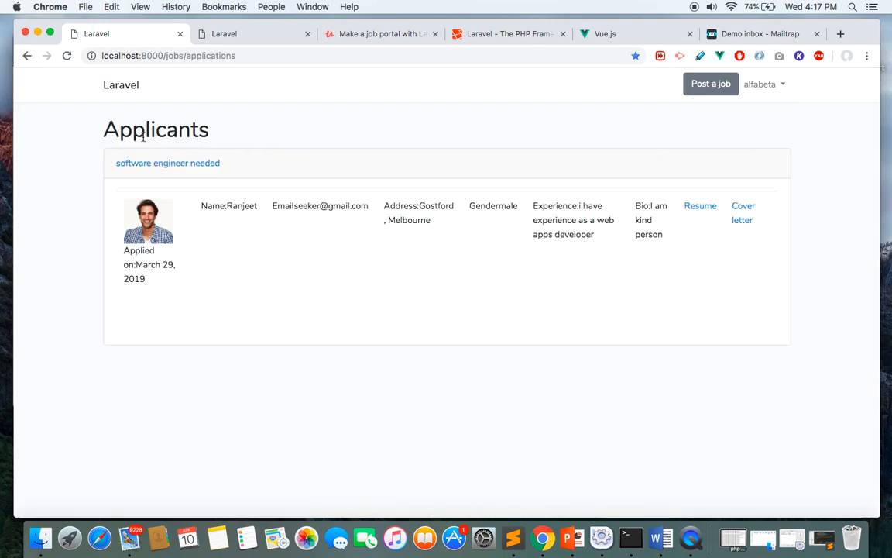
pyautogui.moveTo(118, 155)
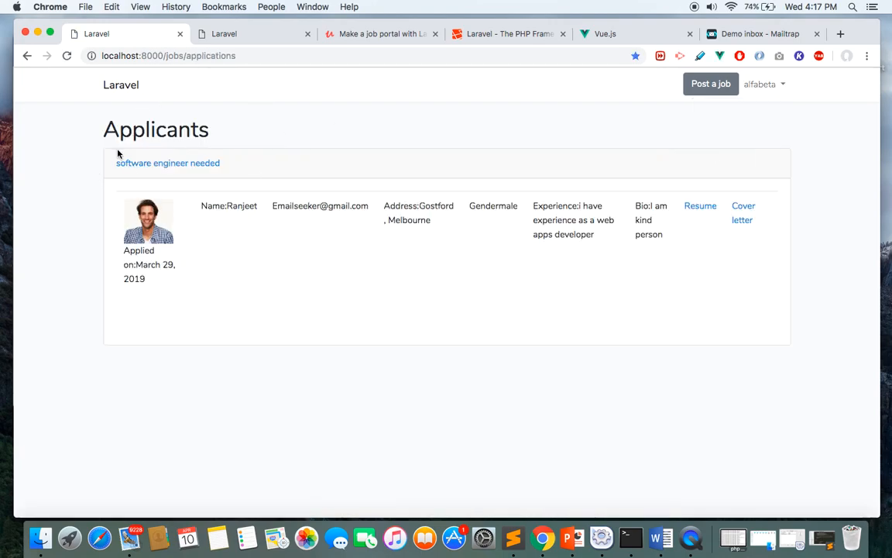
pyautogui.moveTo(282, 163)
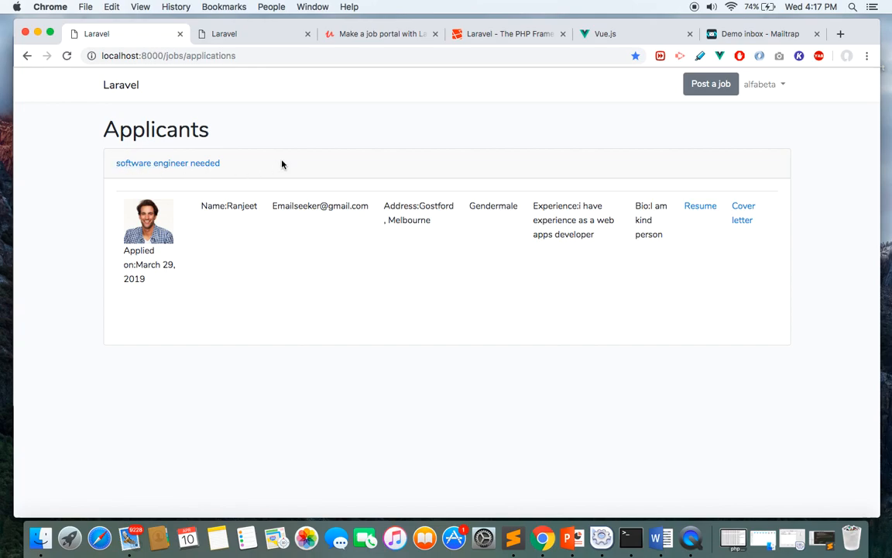
pyautogui.moveTo(153, 230)
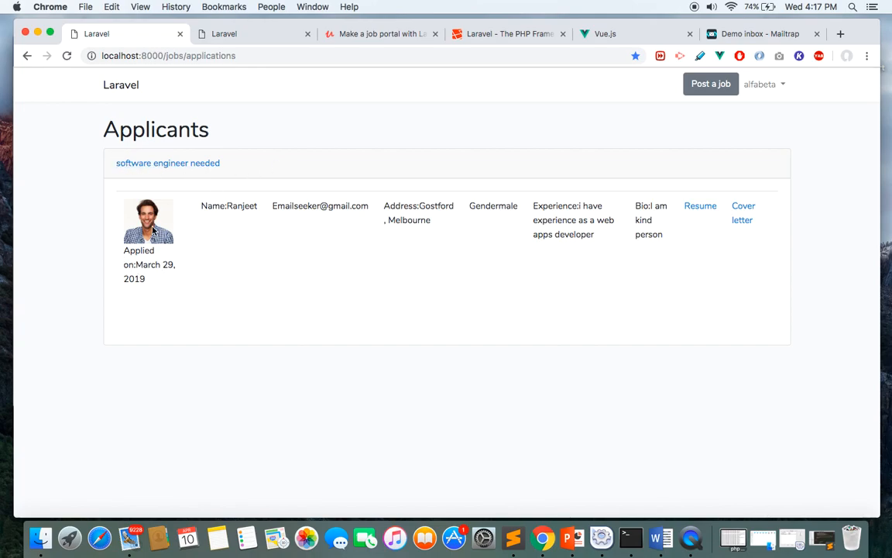
pyautogui.moveTo(218, 148)
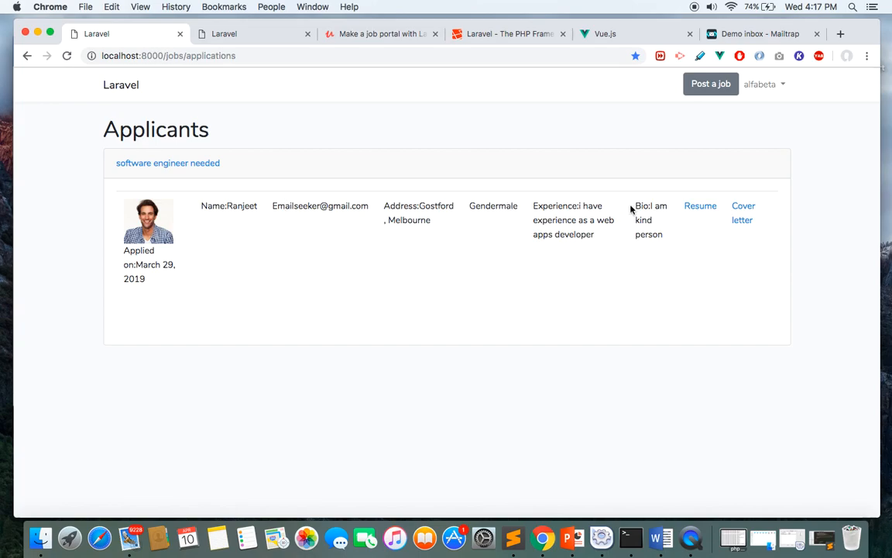
pyautogui.click(700, 206)
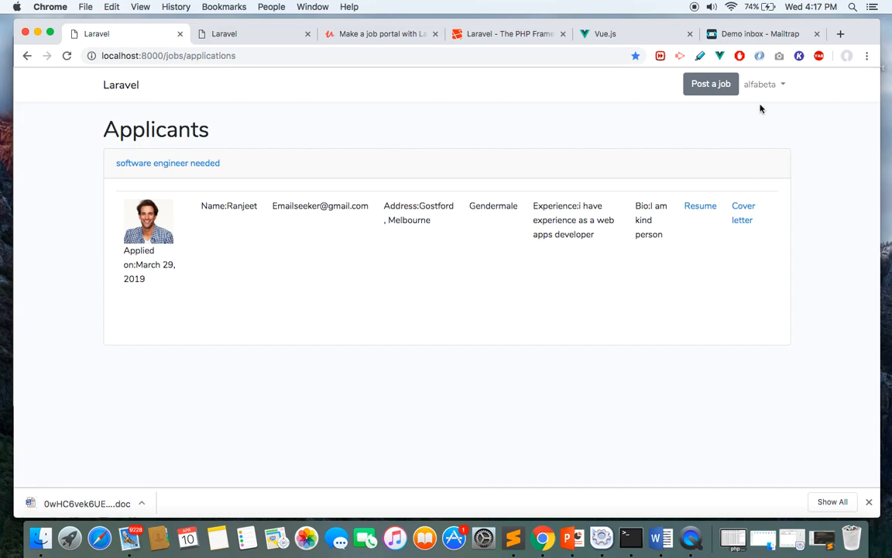
pyautogui.click(764, 83)
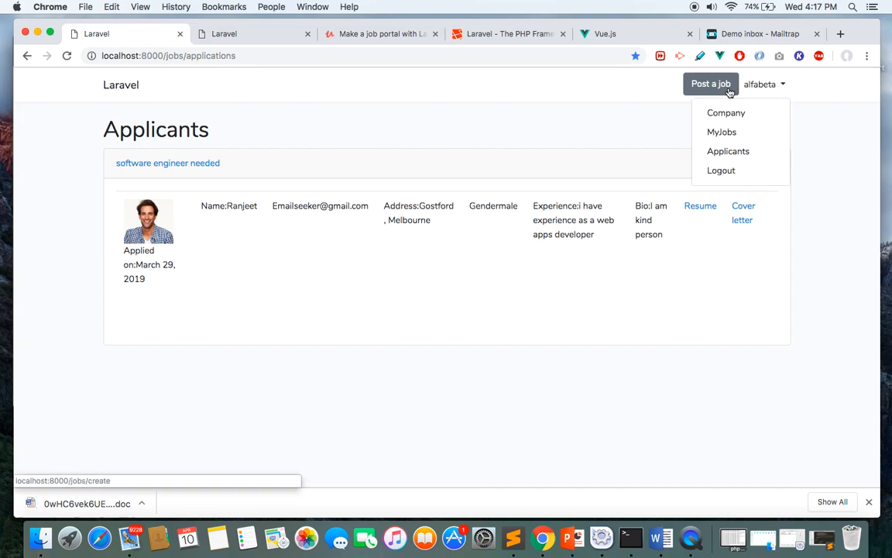
# Step: Submit an empty Create a job form to show the required-field errors
pyautogui.click(710, 83)
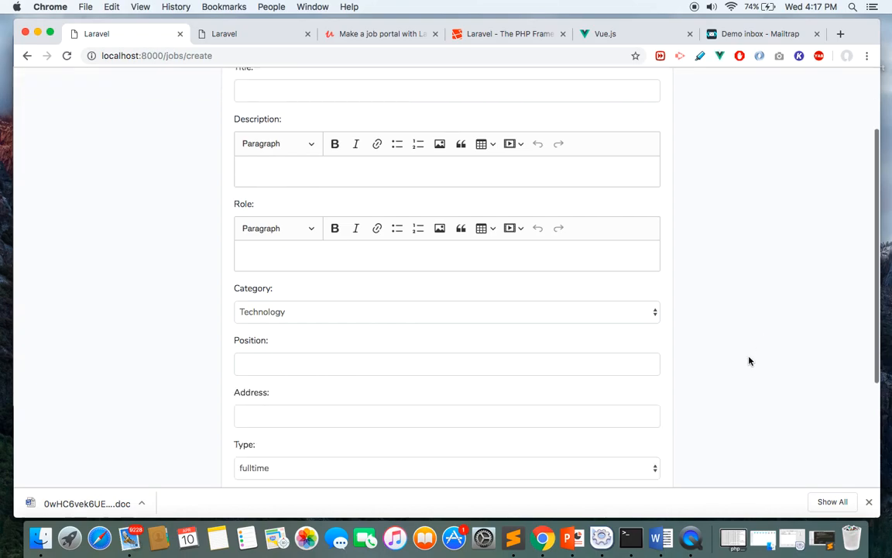
pyautogui.scroll(-3)
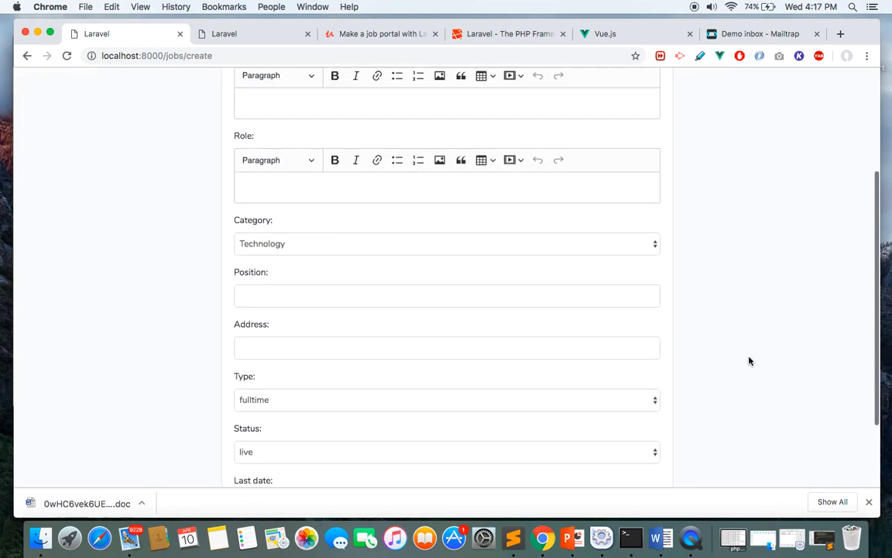
pyautogui.scroll(-3)
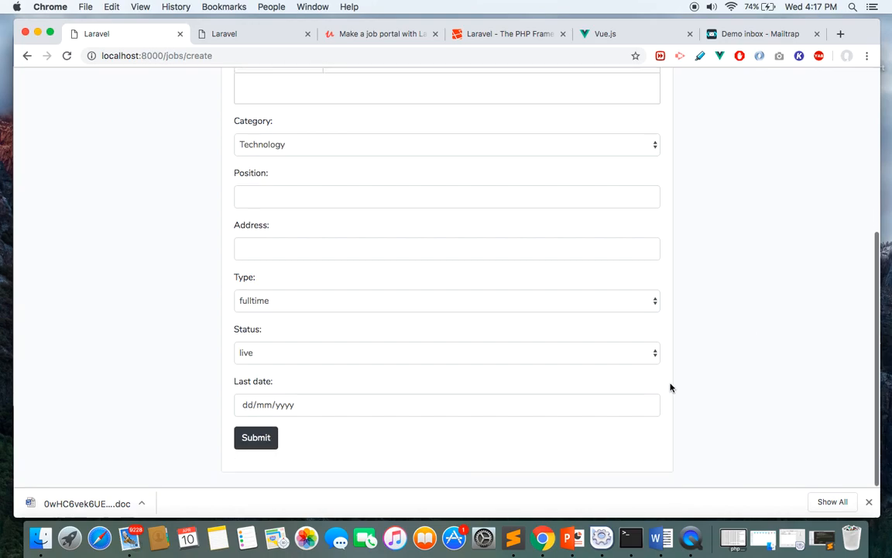
pyautogui.click(256, 436)
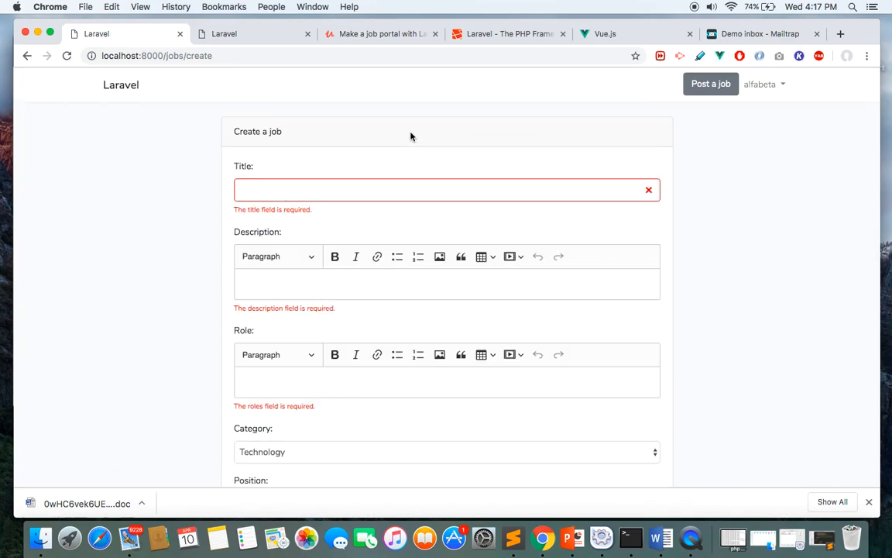
pyautogui.moveTo(798, 246)
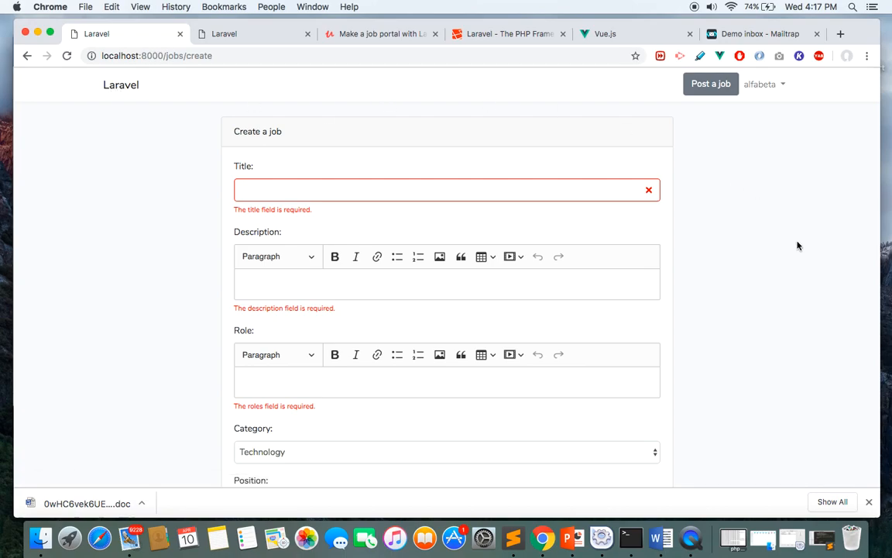
# Step: Keep the new job's Status dropdown set to live
pyautogui.scroll(-3)
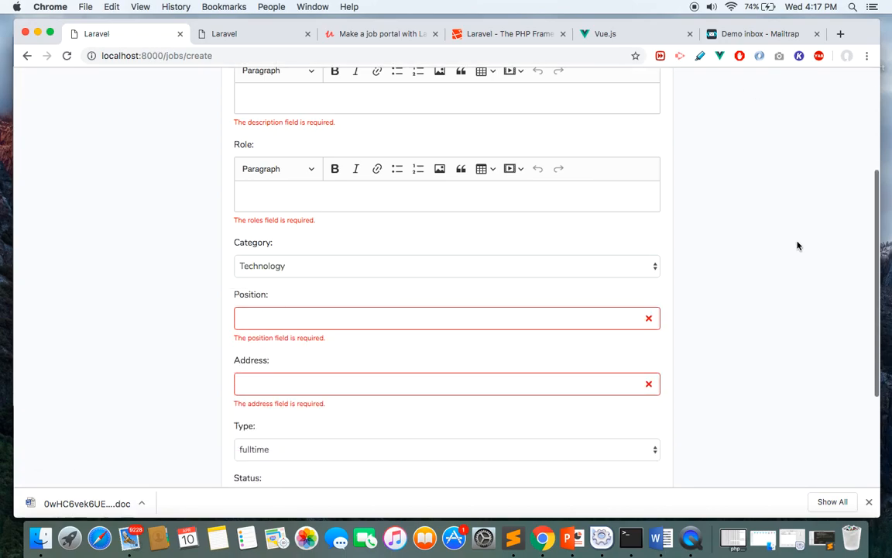
pyautogui.scroll(-3)
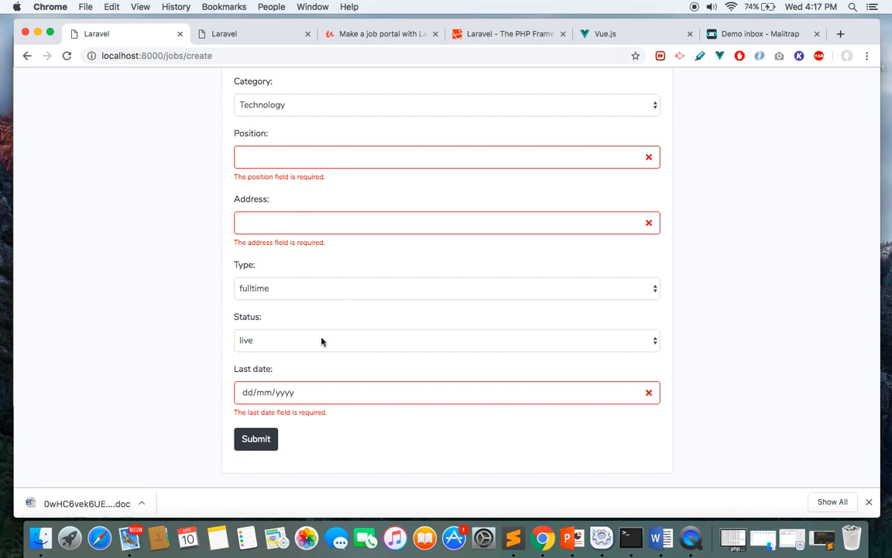
pyautogui.click(447, 340)
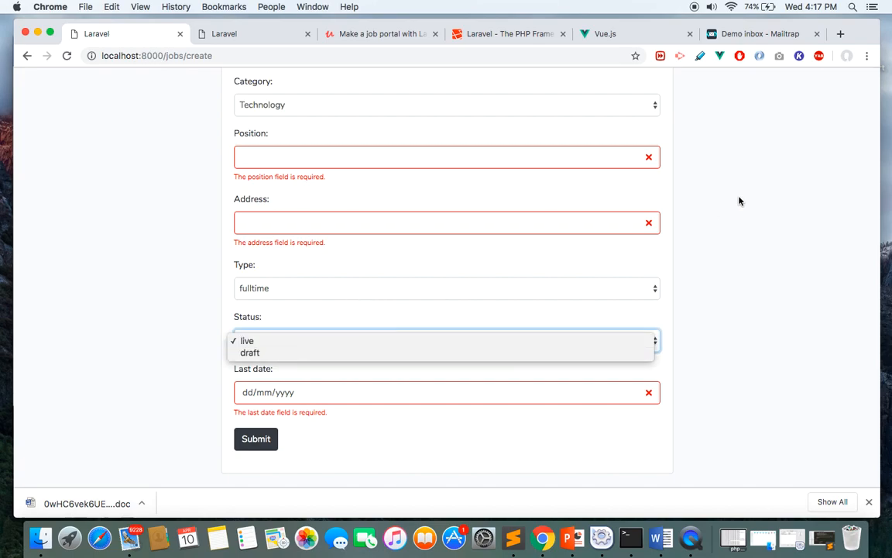
pyautogui.click(247, 341)
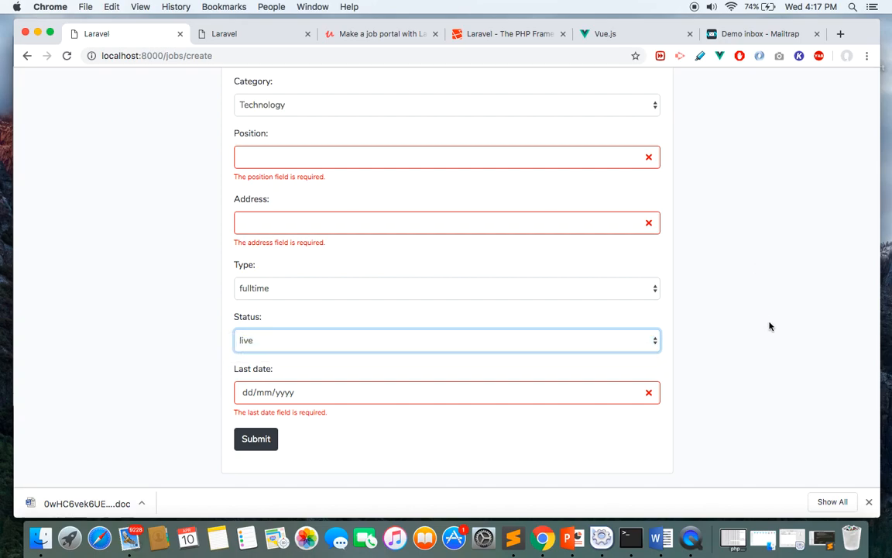
pyautogui.moveTo(786, 265)
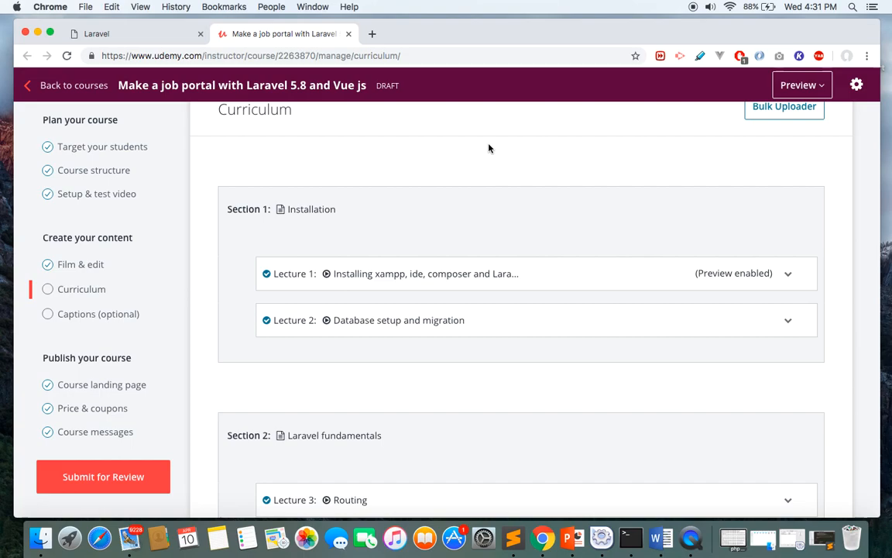
pyautogui.scroll(-3)
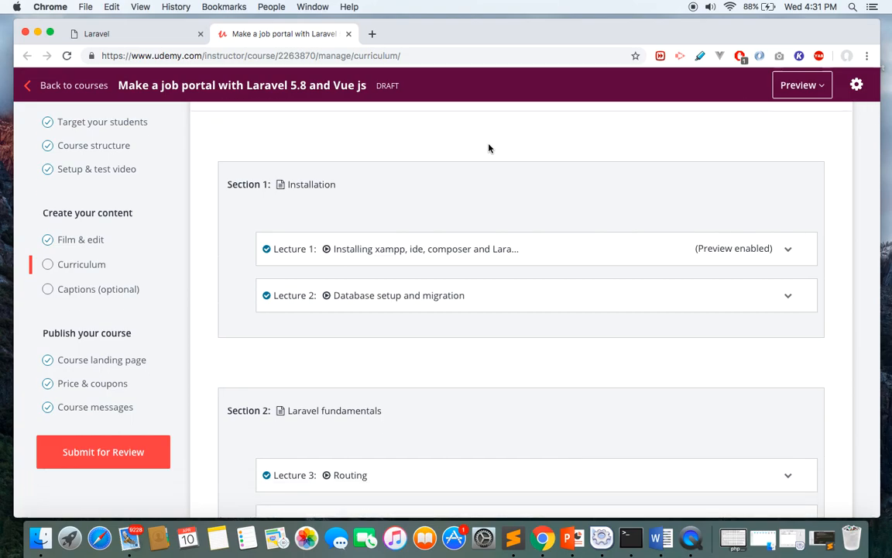
pyautogui.scroll(-3)
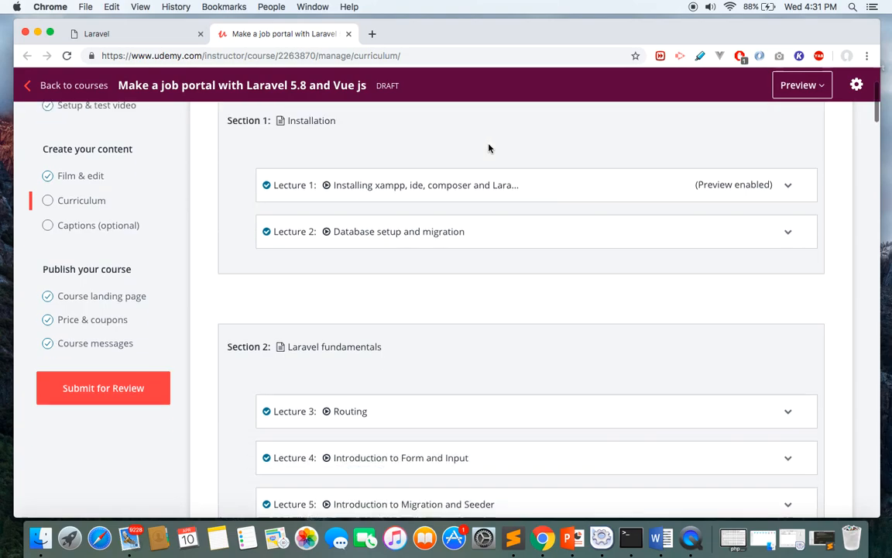
pyautogui.scroll(-3)
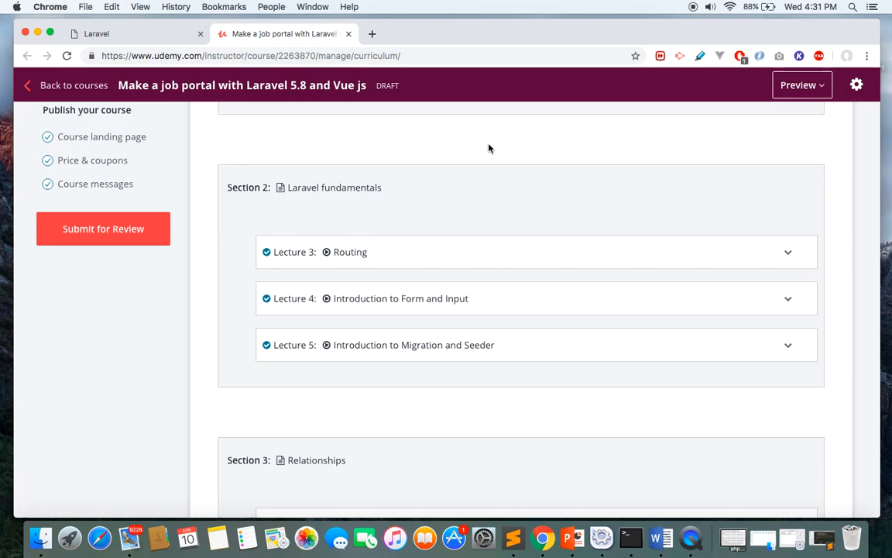
pyautogui.scroll(-3)
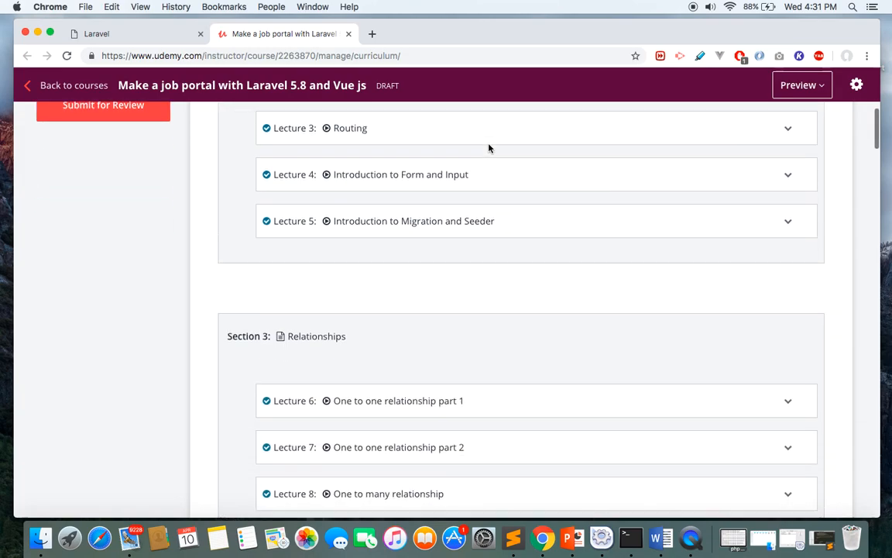
pyautogui.scroll(-3)
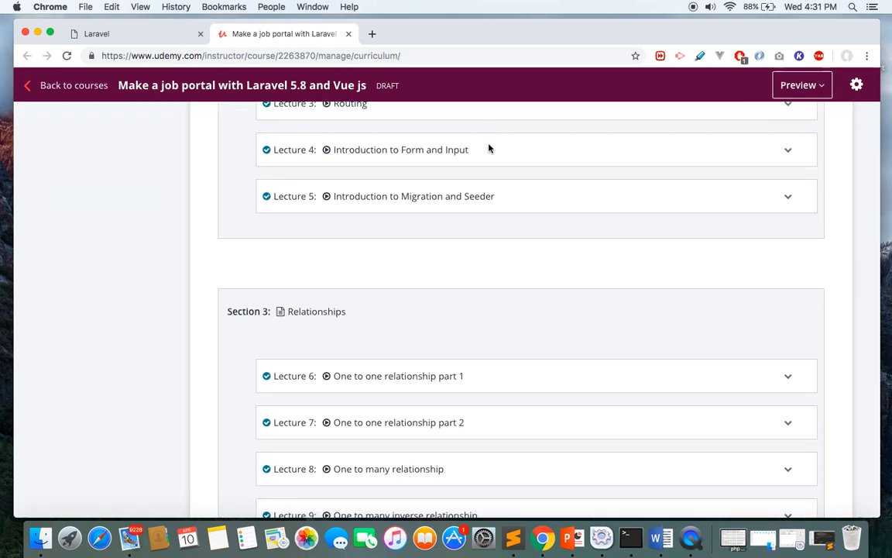
pyautogui.scroll(-3)
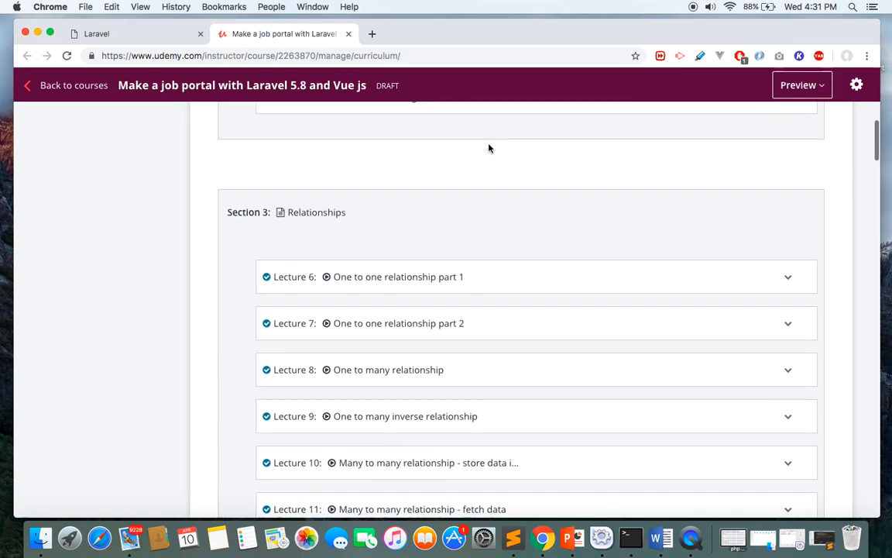
pyautogui.scroll(-3)
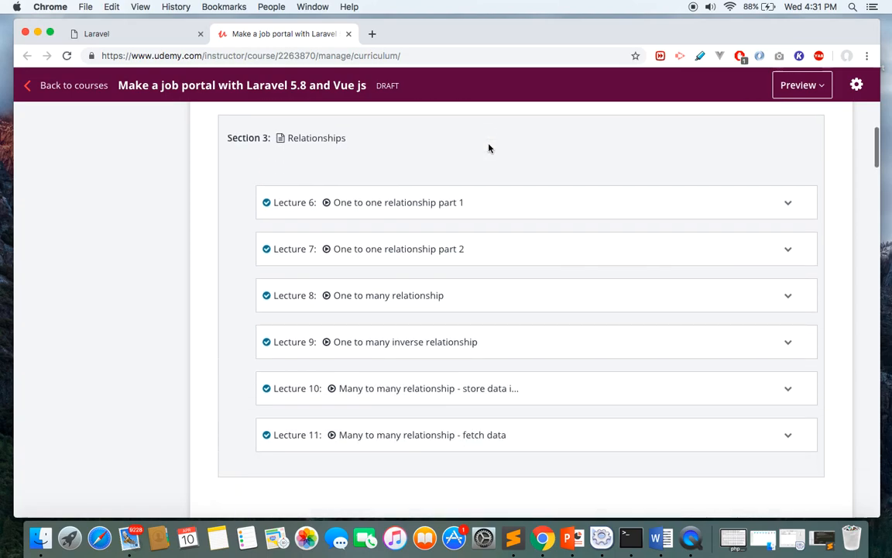
pyautogui.scroll(-3)
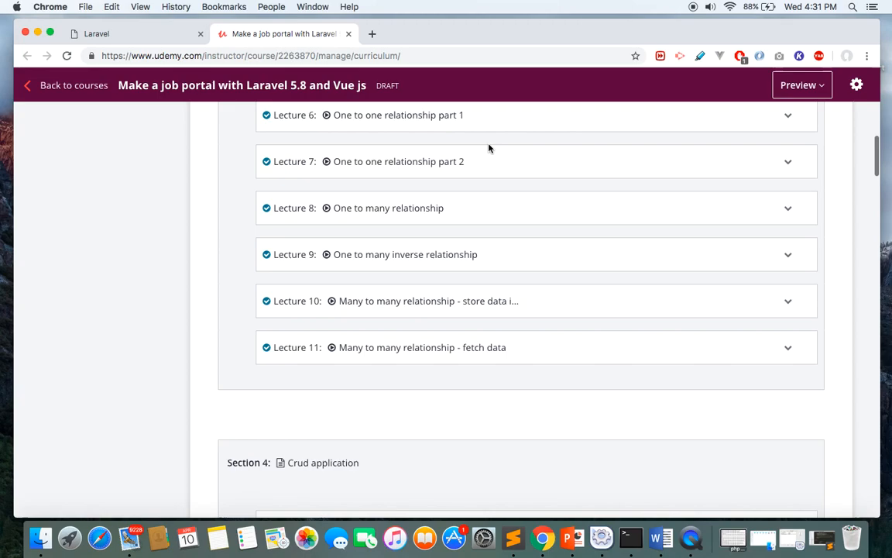
pyautogui.scroll(-3)
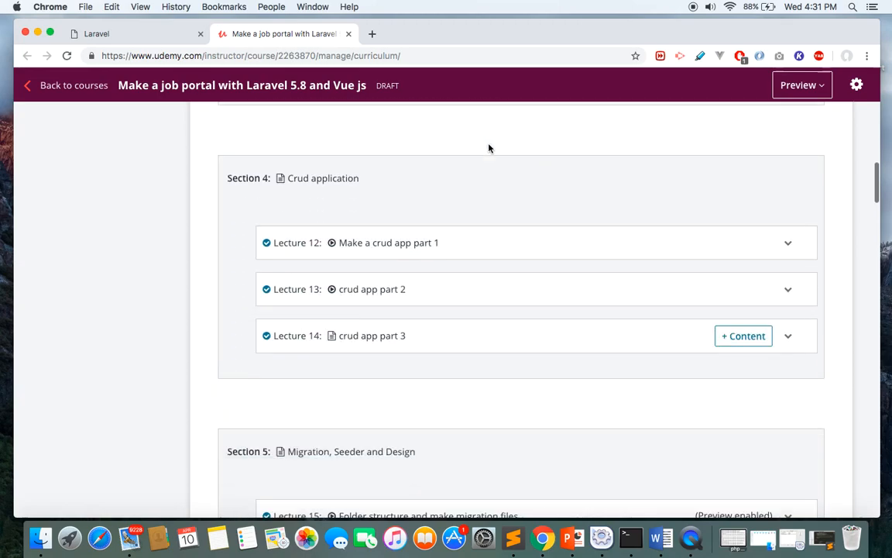
pyautogui.scroll(-3)
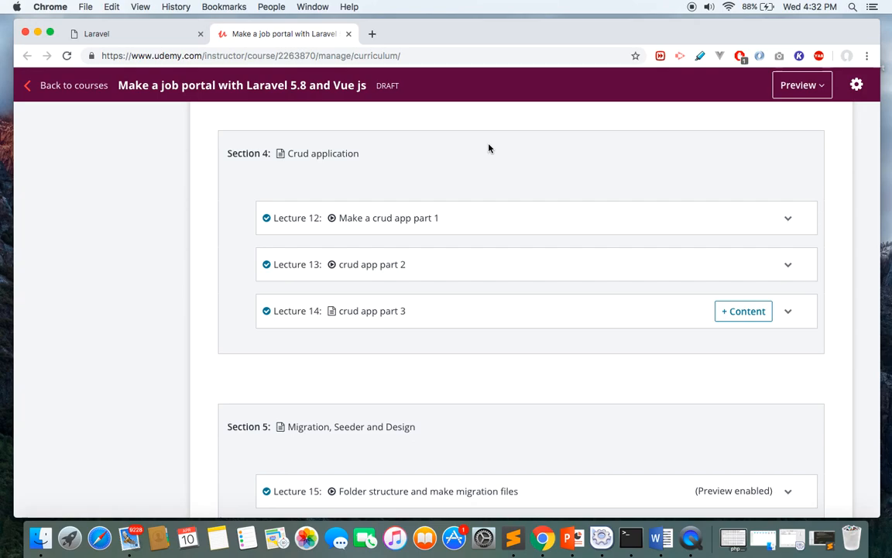
pyautogui.scroll(-3)
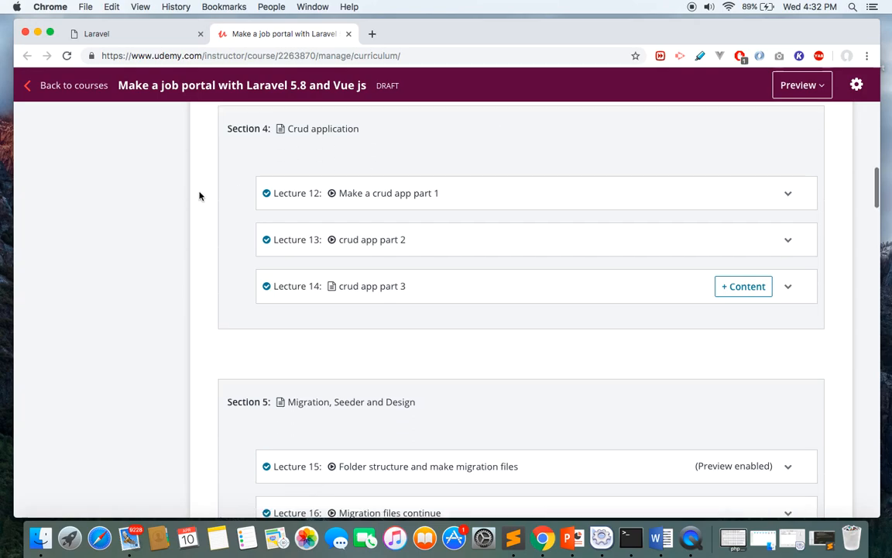
pyautogui.scroll(-3)
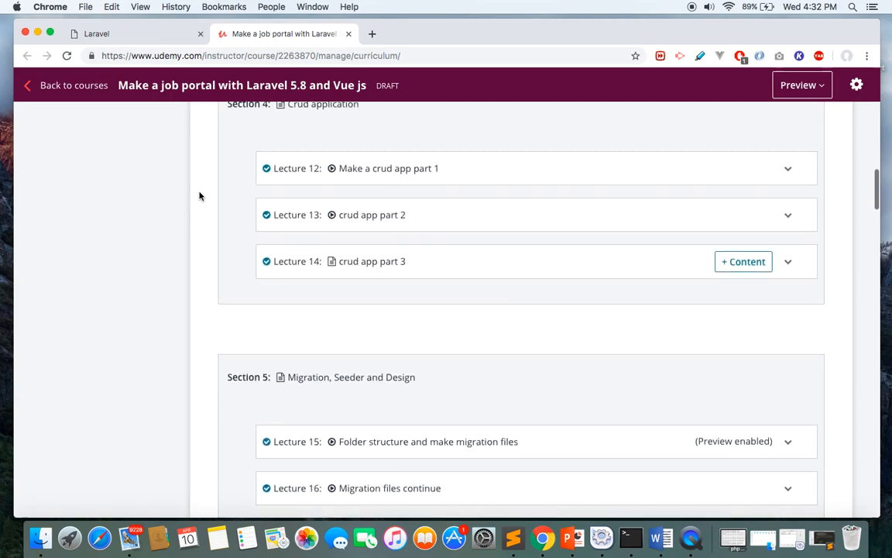
pyautogui.scroll(3)
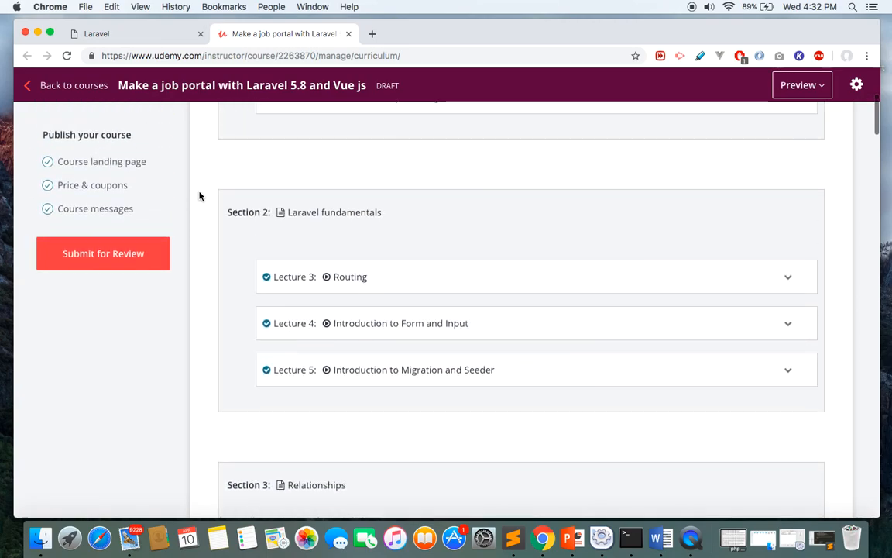
pyautogui.scroll(-3)
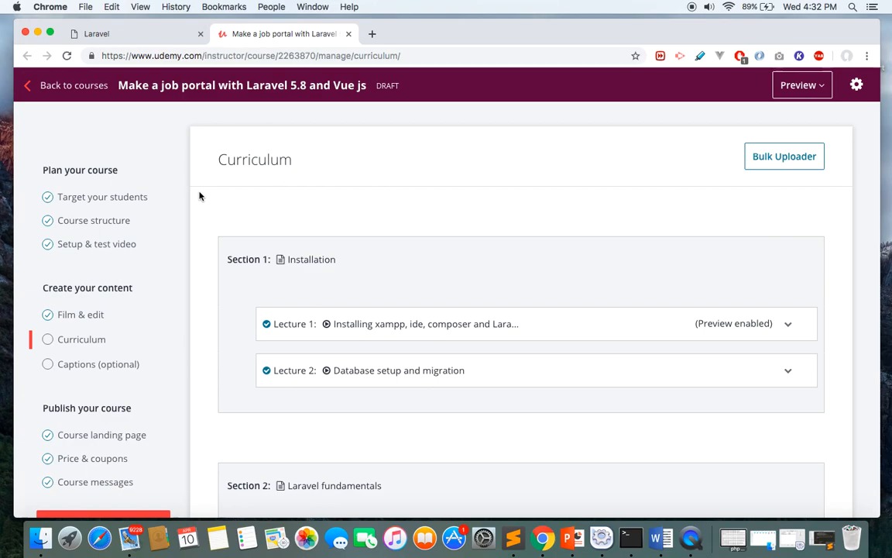
pyautogui.moveTo(573, 112)
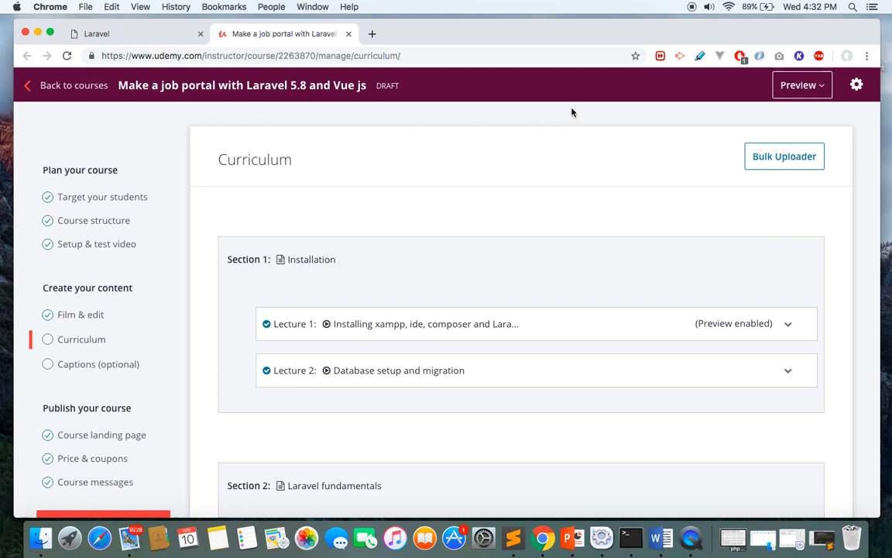